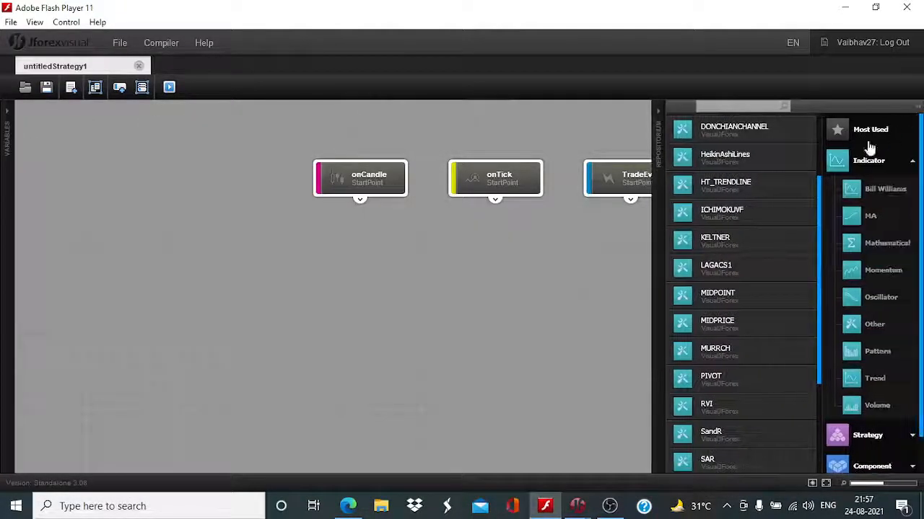
Drop an ICHIMOKUVF block onto the canvas, show its input values and reposition it
drag(721, 214, 323, 316)
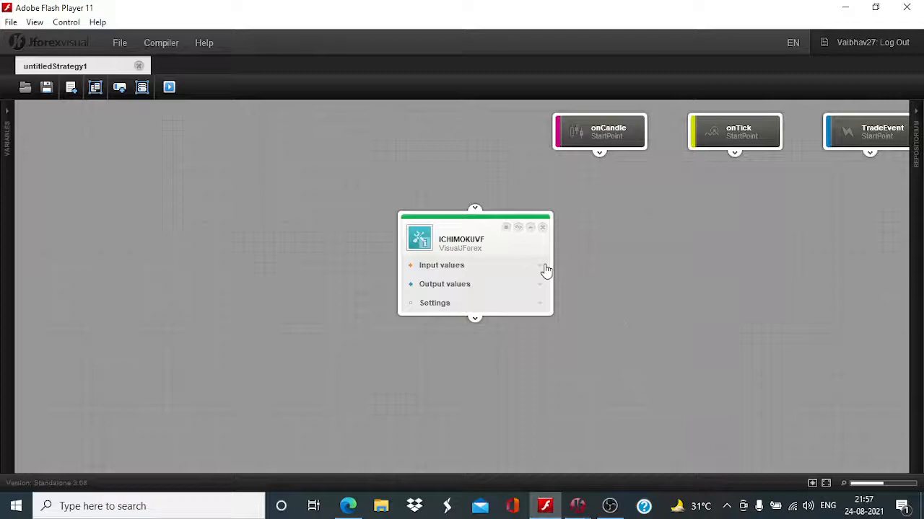
click(441, 266)
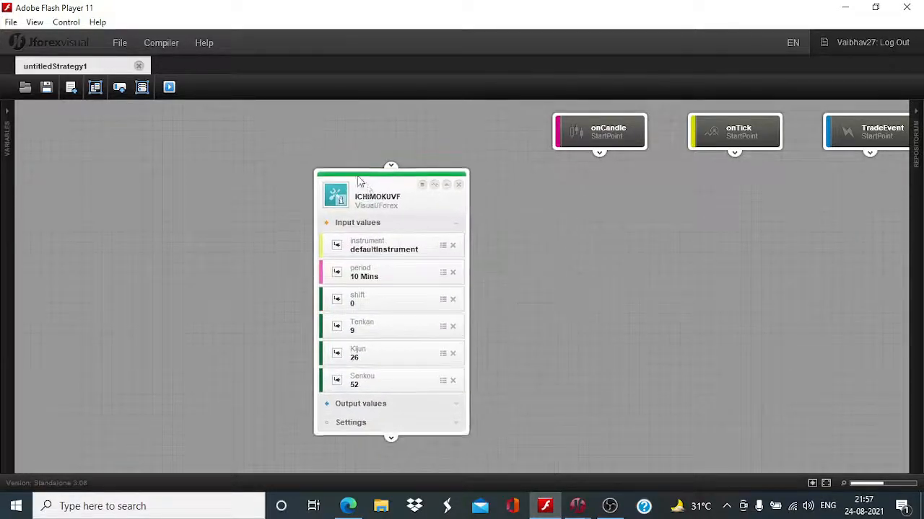
drag(389, 176, 374, 155)
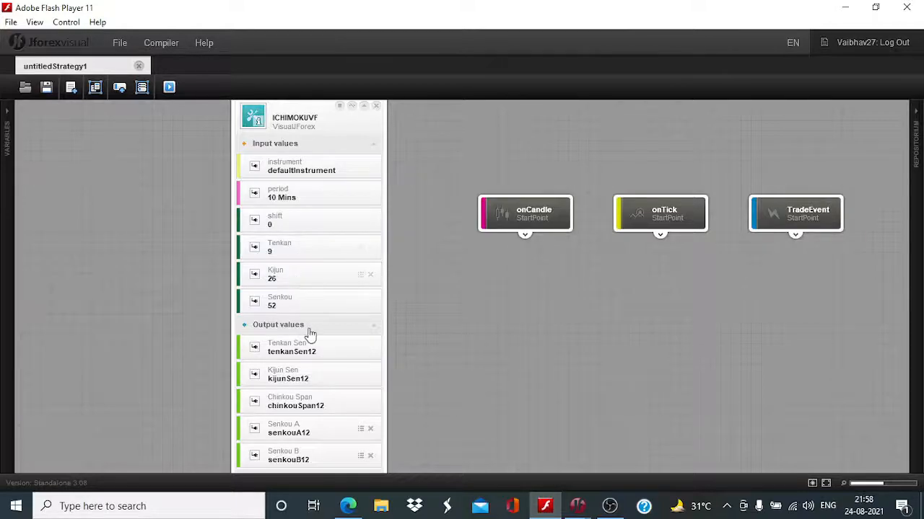
mouse_move(303, 253)
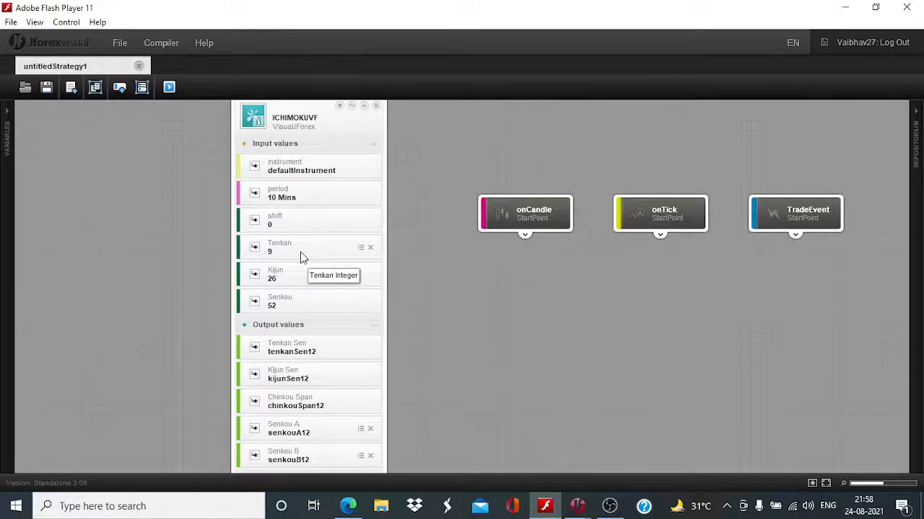
mouse_move(292, 306)
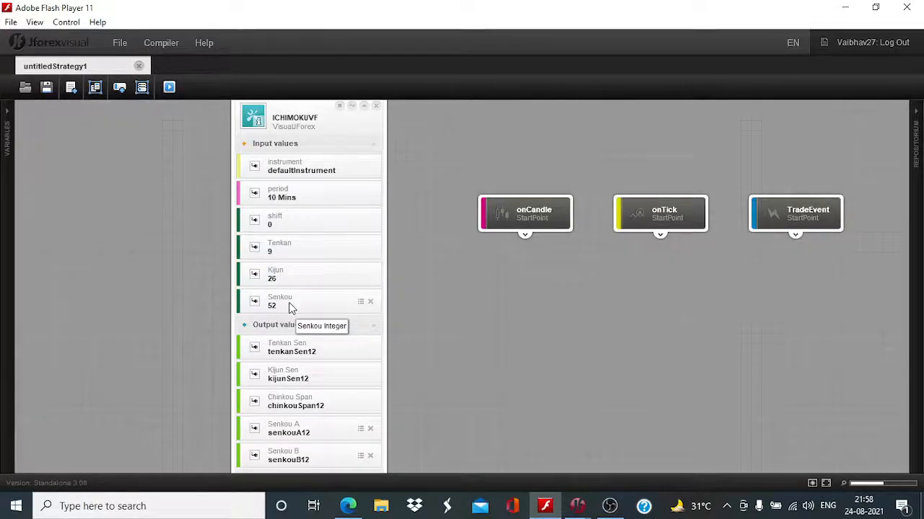
mouse_move(335, 323)
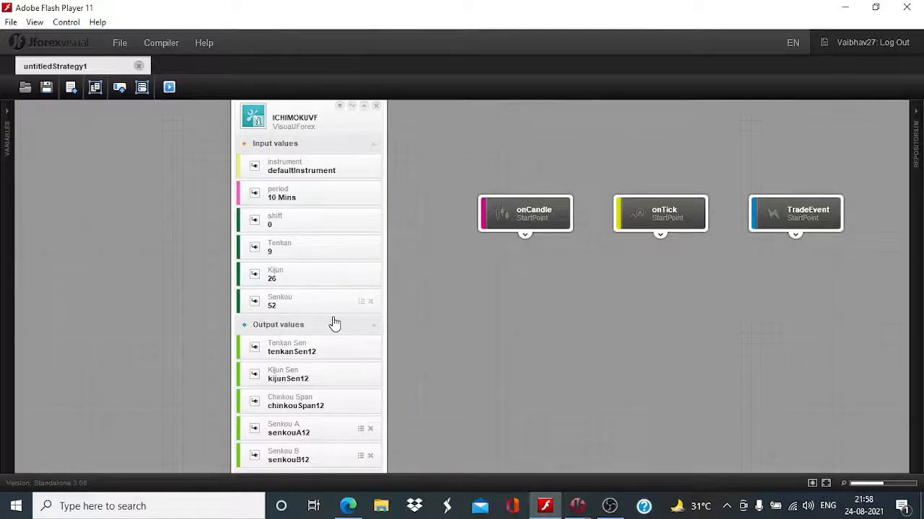
Show the block's output values and move it below the onCandle, onTick and TradeEvent start points
scroll(down, 3)
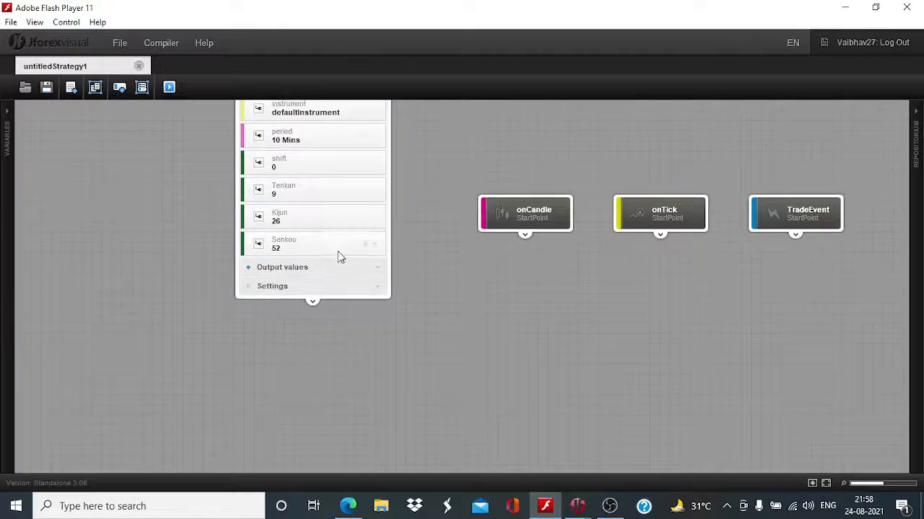
click(282, 267)
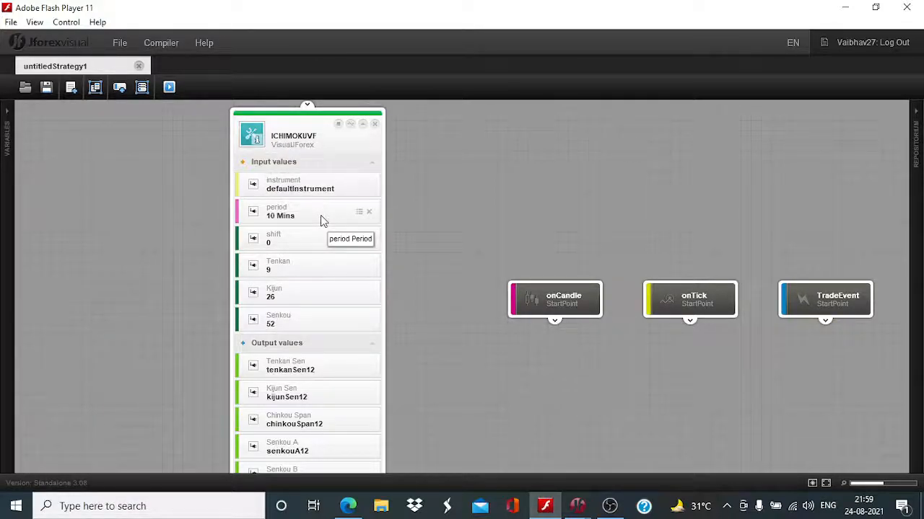
mouse_move(315, 152)
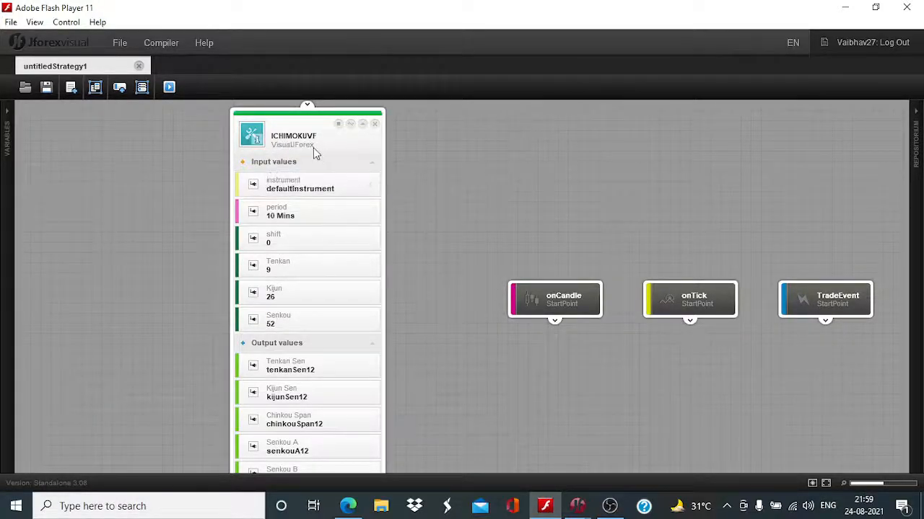
drag(306, 112, 214, 253)
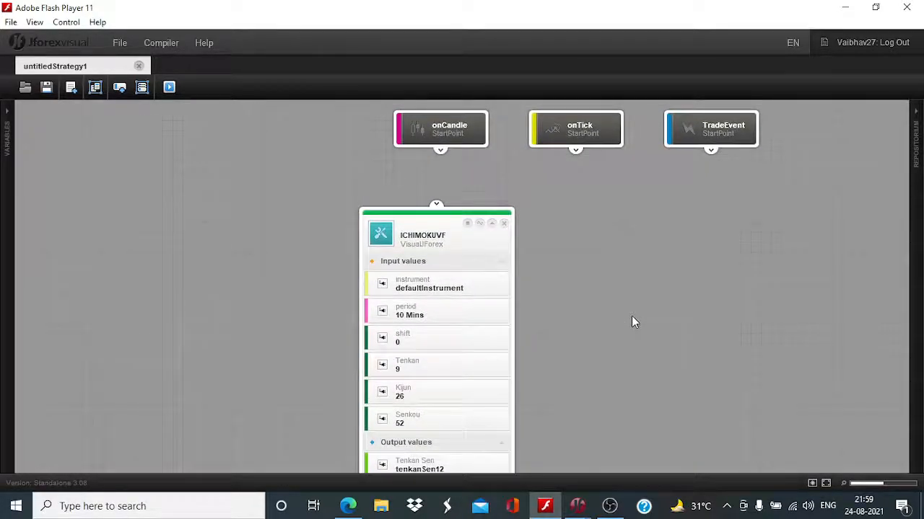
drag(436, 223, 311, 166)
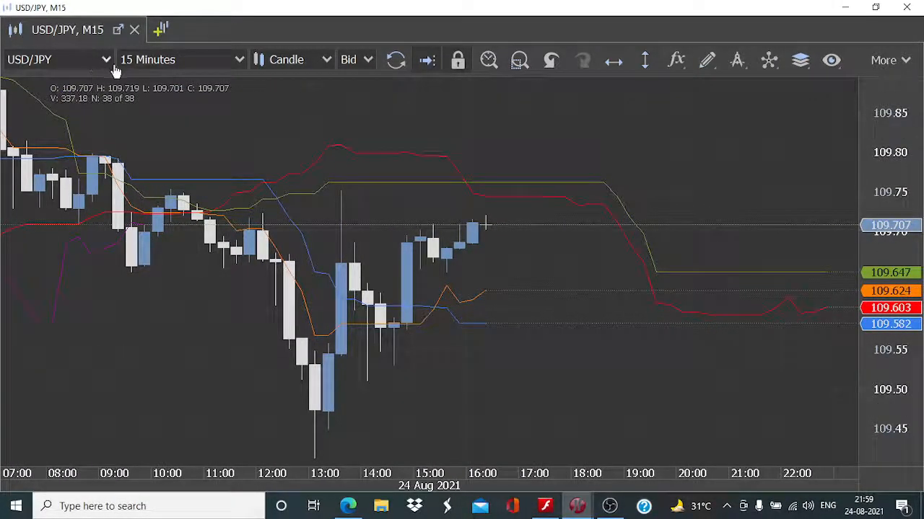
mouse_move(369, 189)
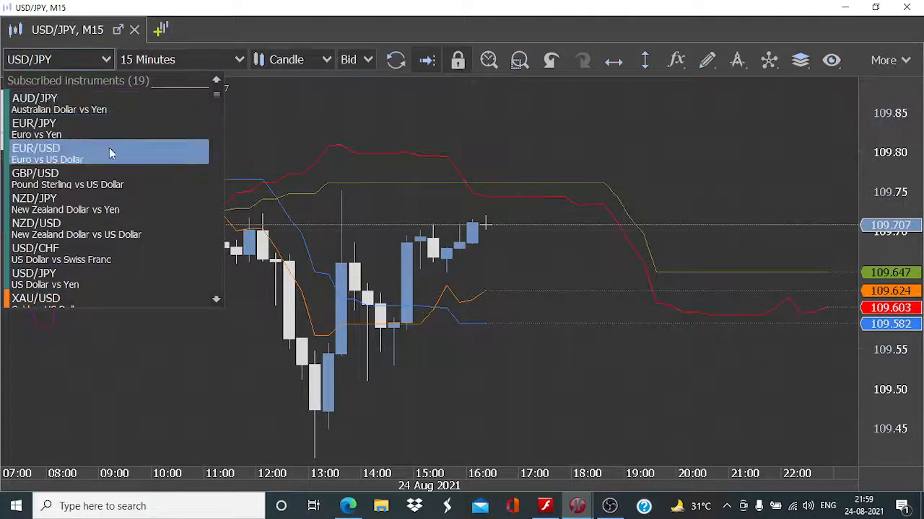
Switch the Ichimoku chart's instrument from USD/JPY to EUR/USD
click(36, 147)
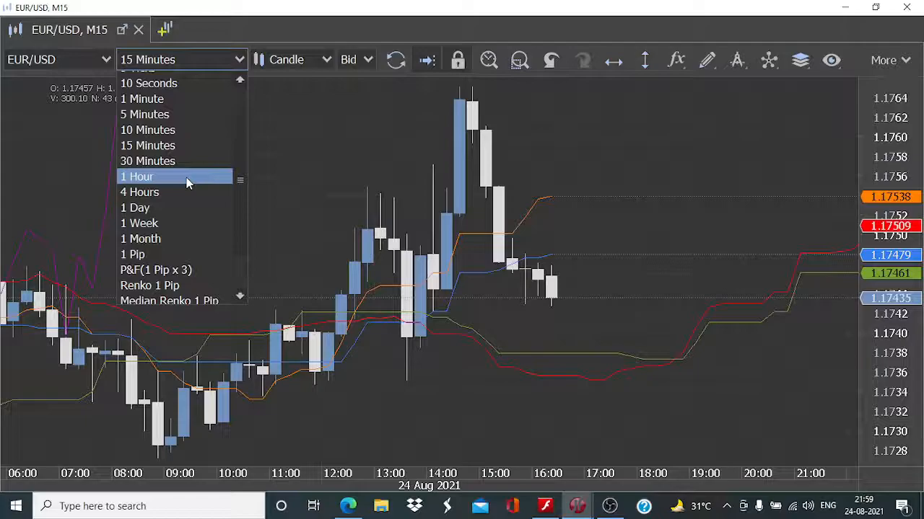
Switch the EUR/USD Ichimoku chart to 1 Hour candles
click(136, 176)
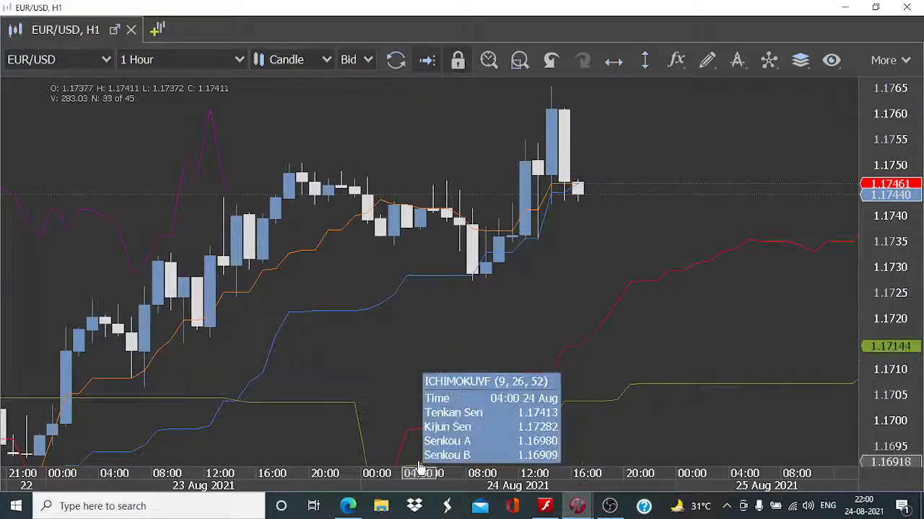
mouse_move(433, 445)
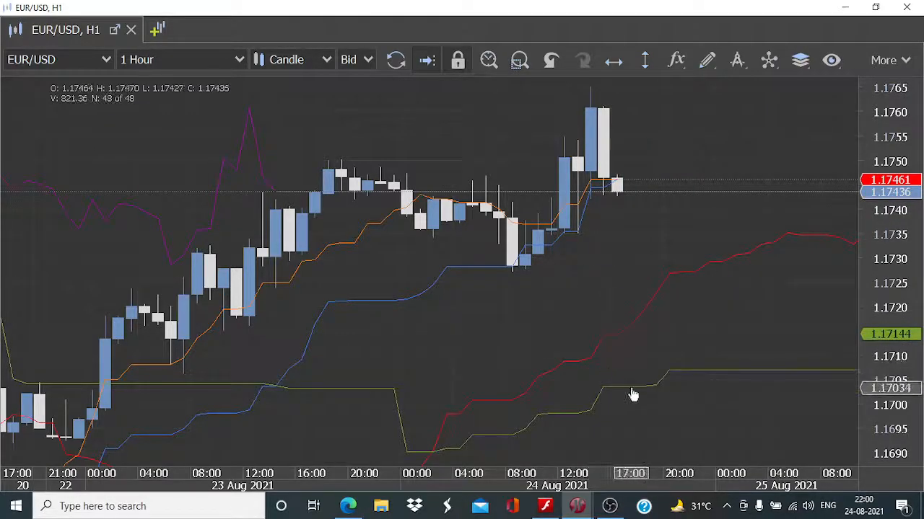
mouse_move(727, 334)
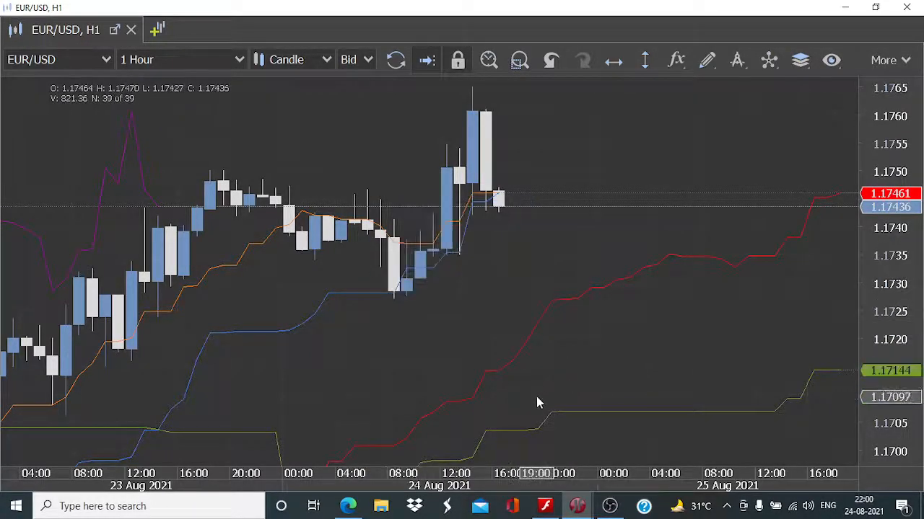
mouse_move(543, 392)
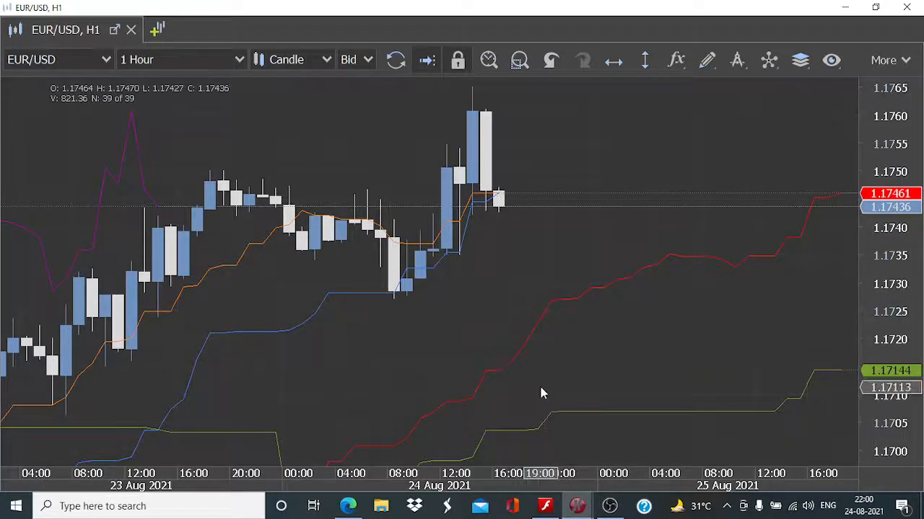
mouse_move(568, 223)
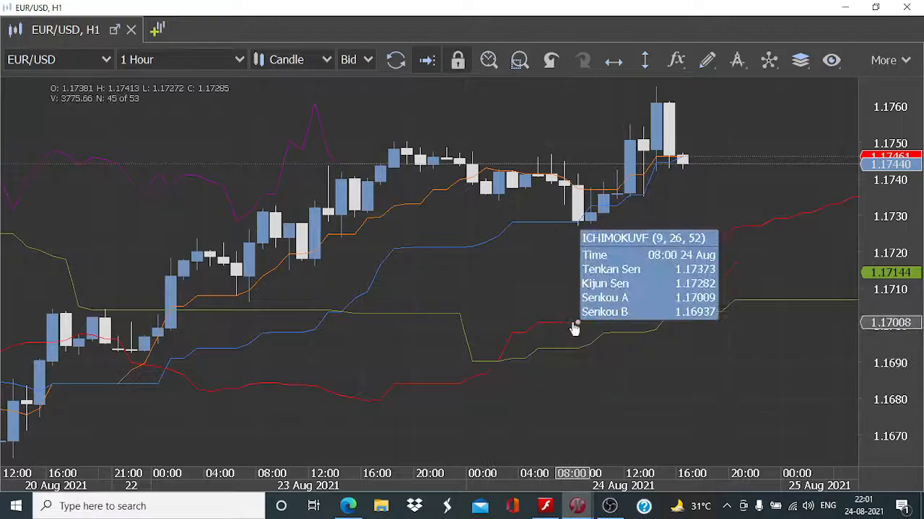
mouse_move(551, 363)
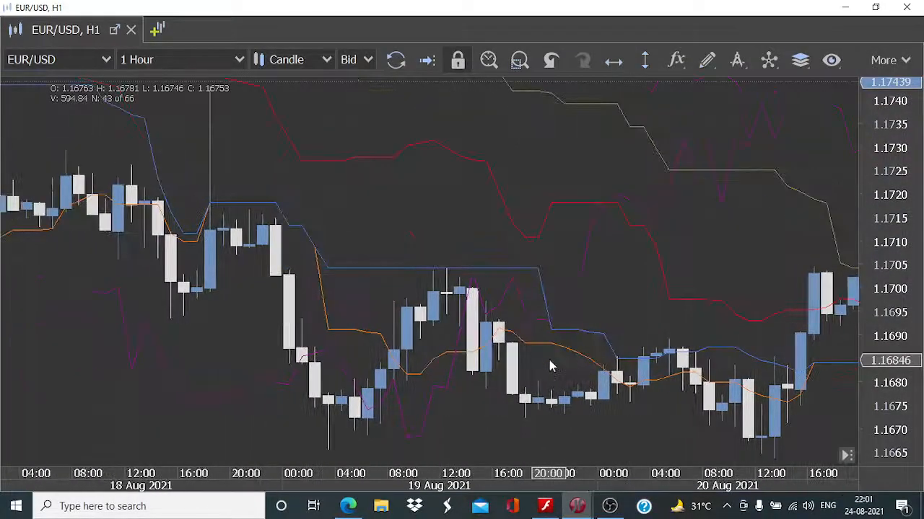
mouse_move(511, 276)
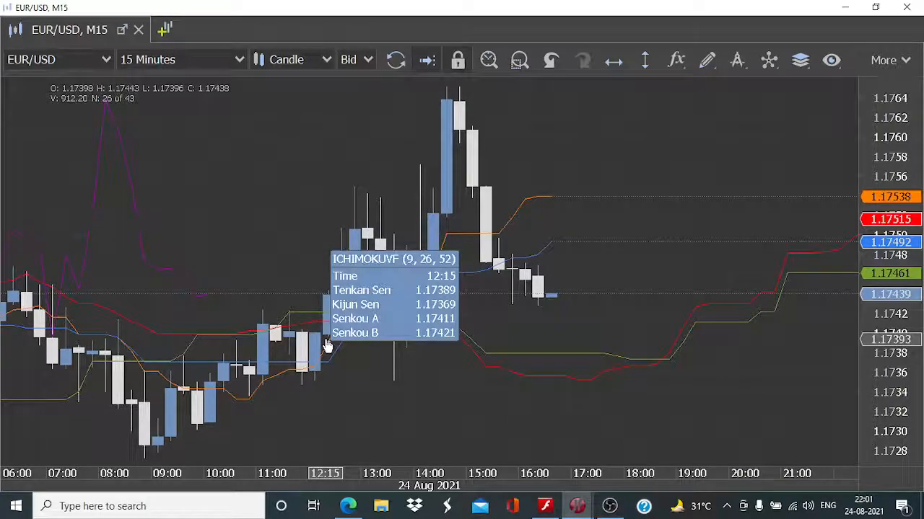
mouse_move(300, 427)
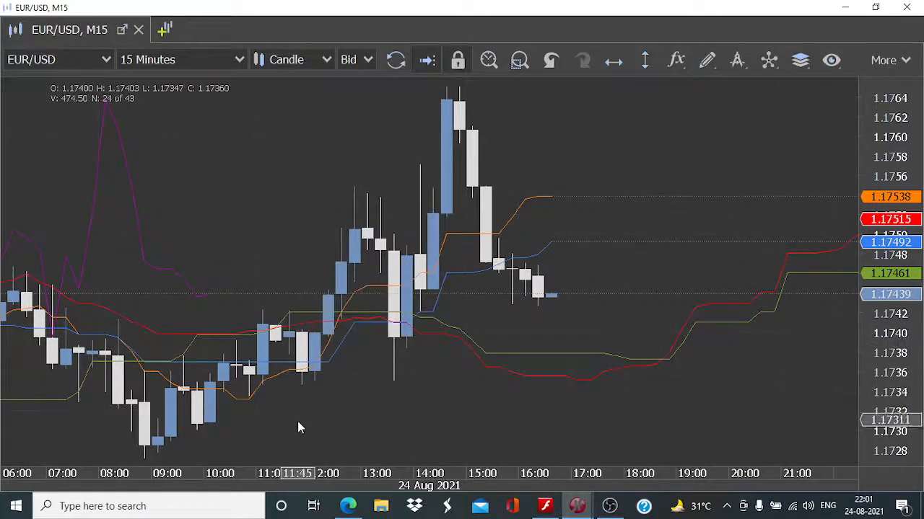
mouse_move(224, 332)
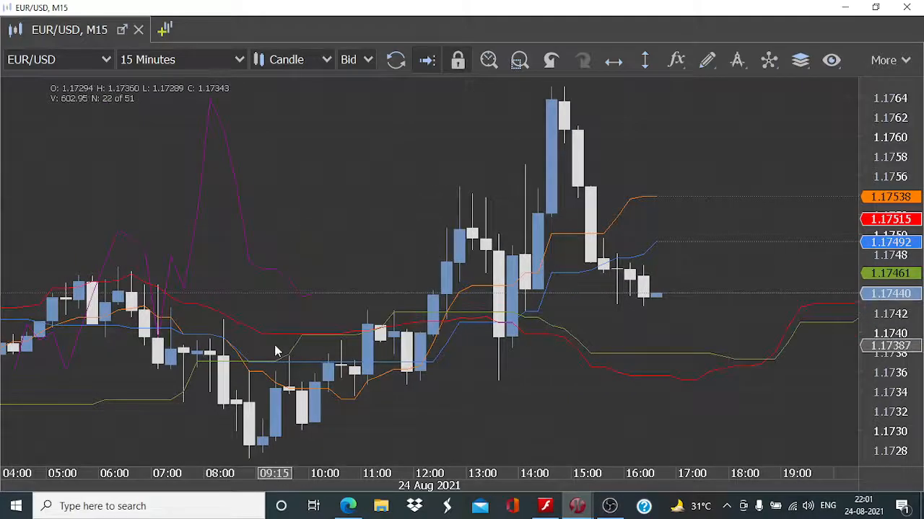
mouse_move(296, 350)
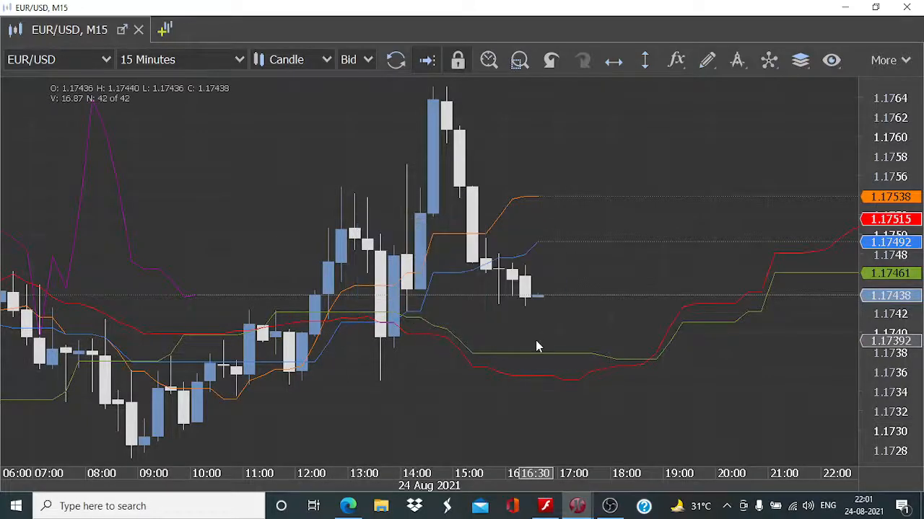
mouse_move(528, 355)
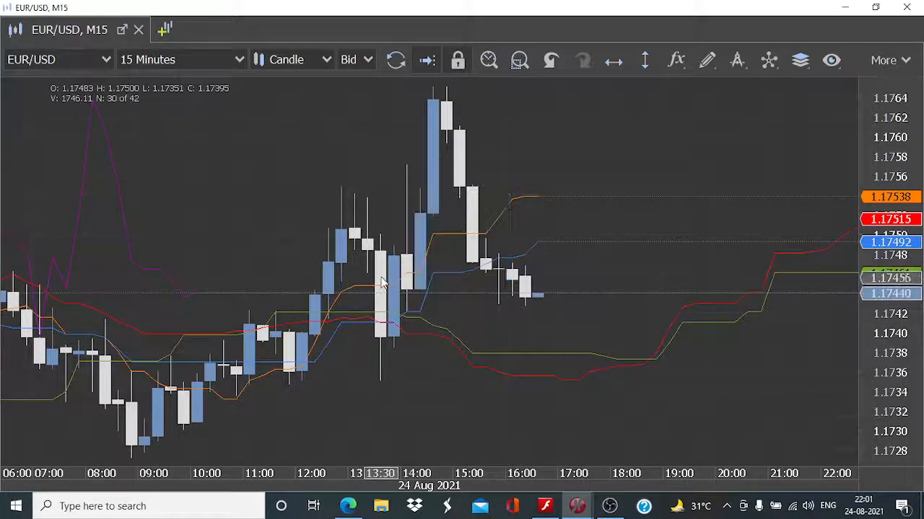
mouse_move(418, 280)
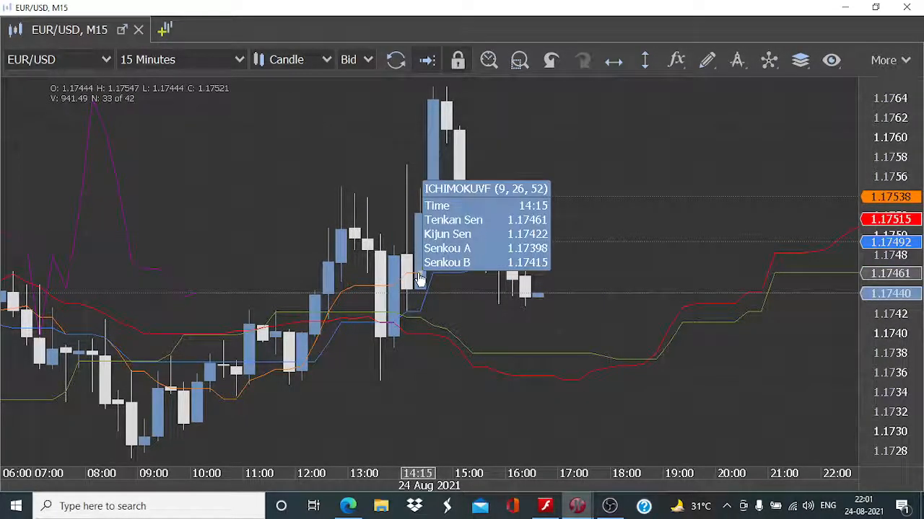
mouse_move(419, 233)
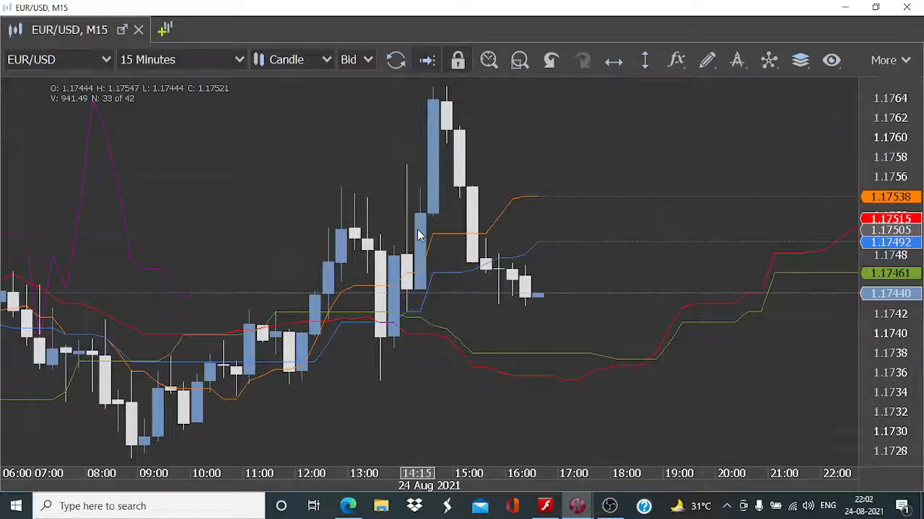
mouse_move(535, 363)
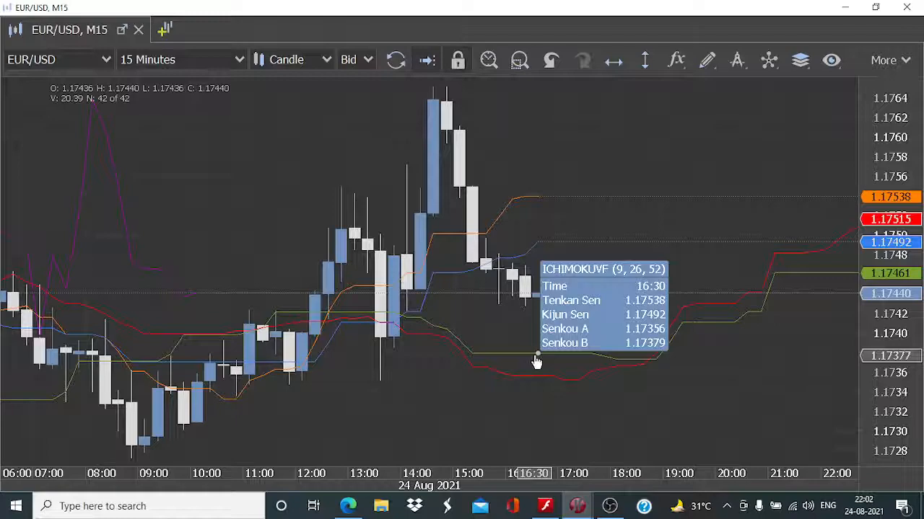
mouse_move(367, 325)
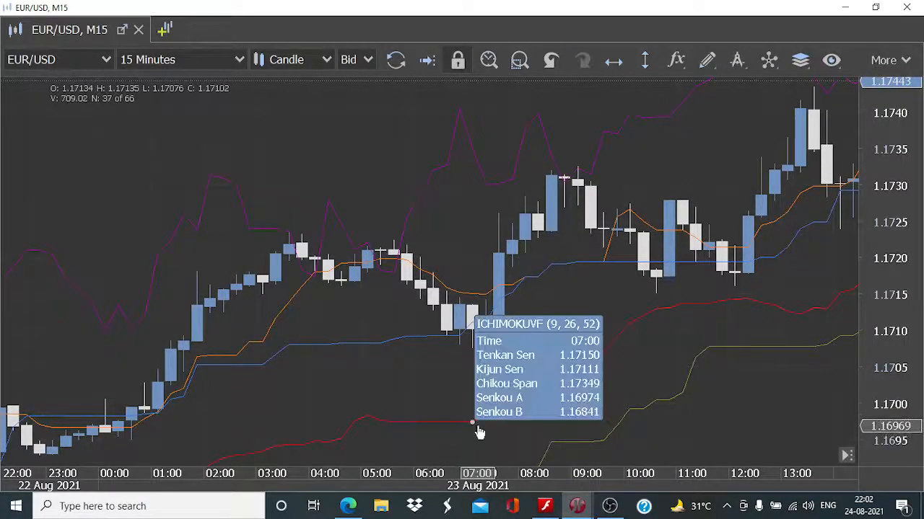
mouse_move(531, 424)
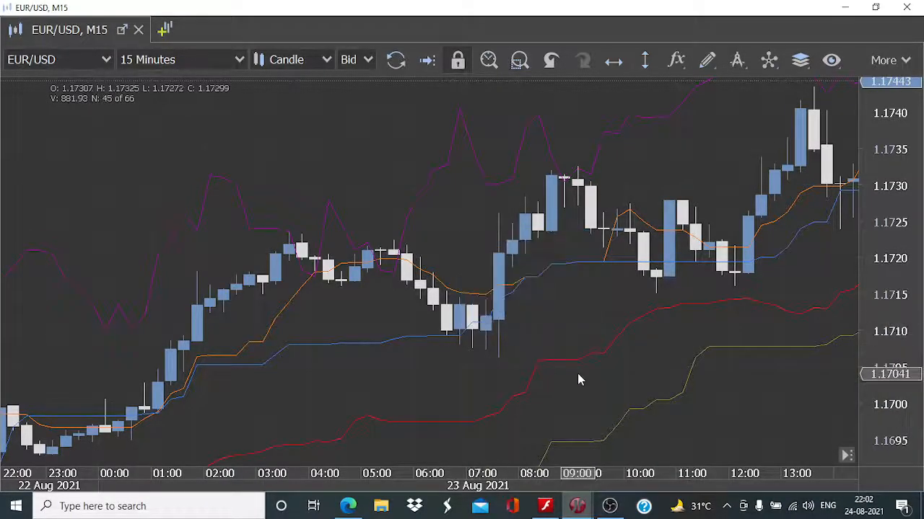
mouse_move(589, 447)
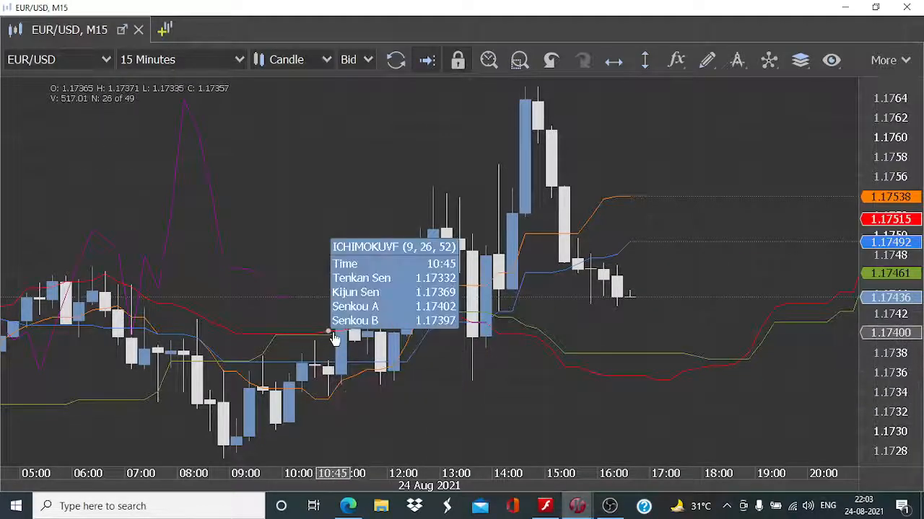
scroll(right, 3)
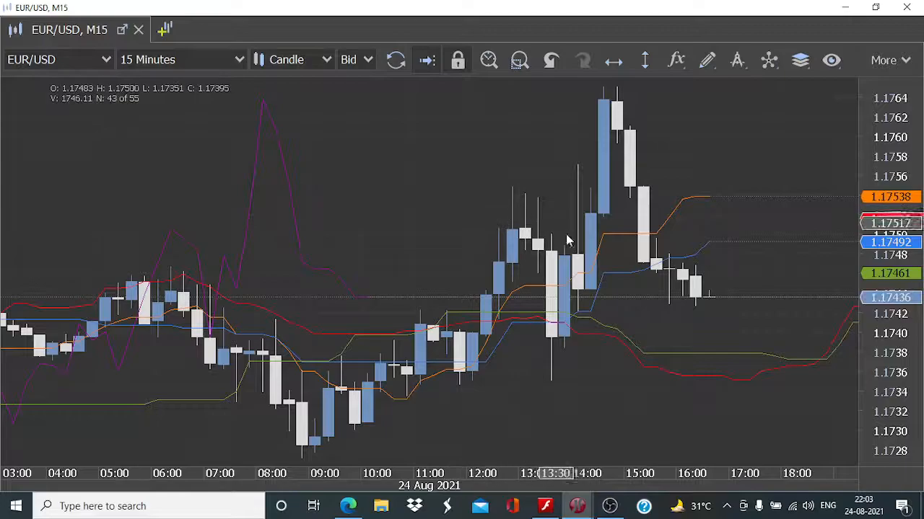
mouse_move(455, 324)
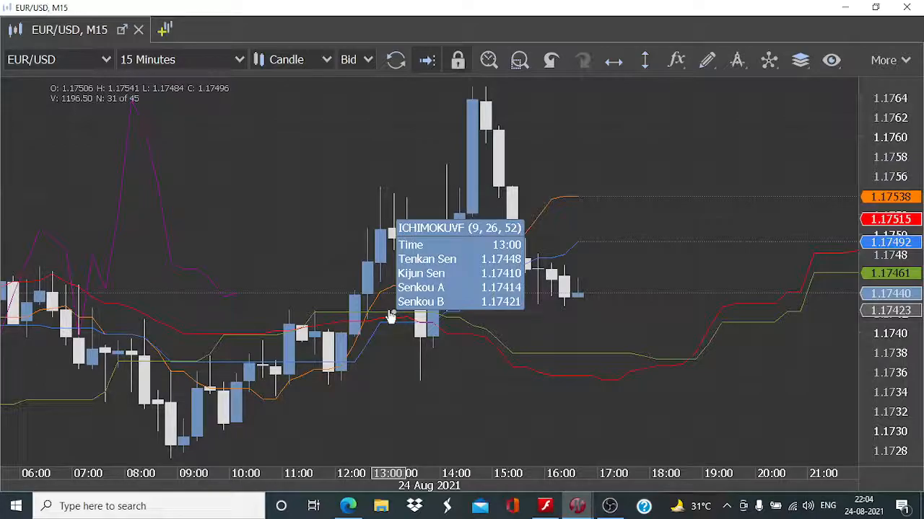
mouse_move(577, 505)
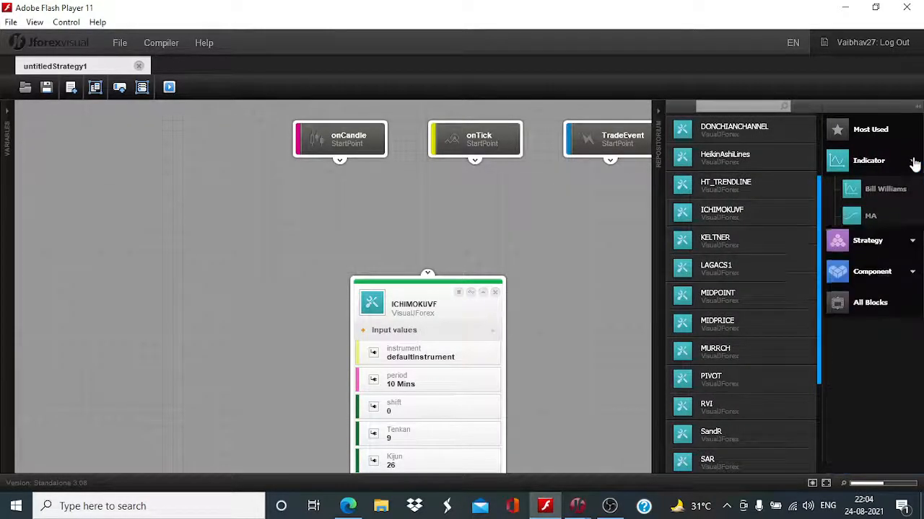
Collapse Indicator, browse the Strategy category for If blocks and show the strategy variables list
click(869, 161)
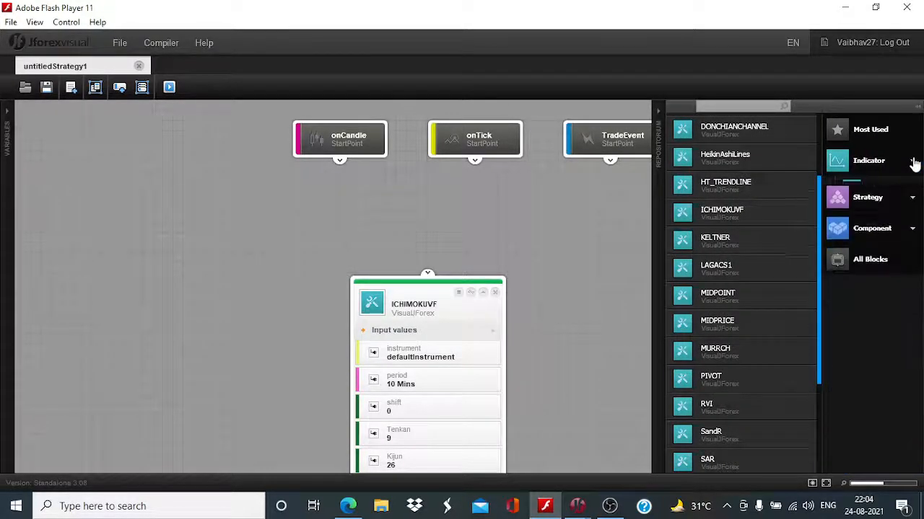
click(872, 228)
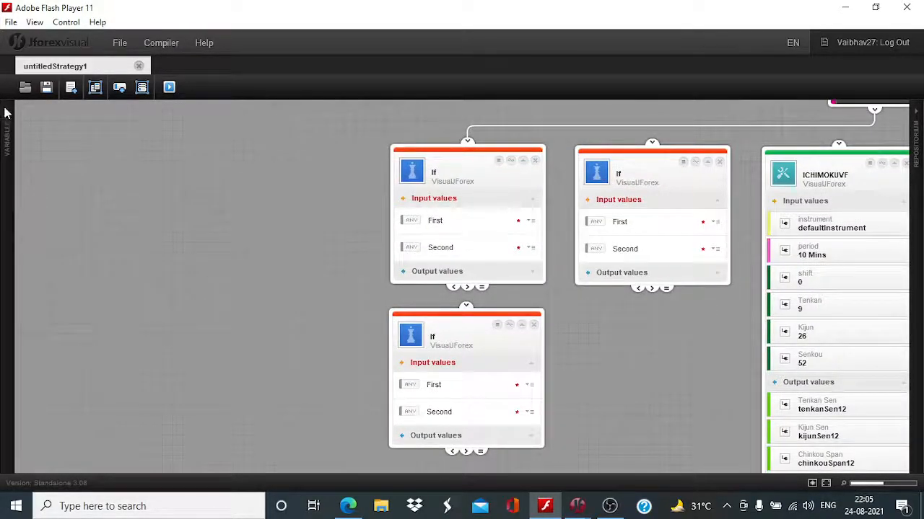
click(7, 133)
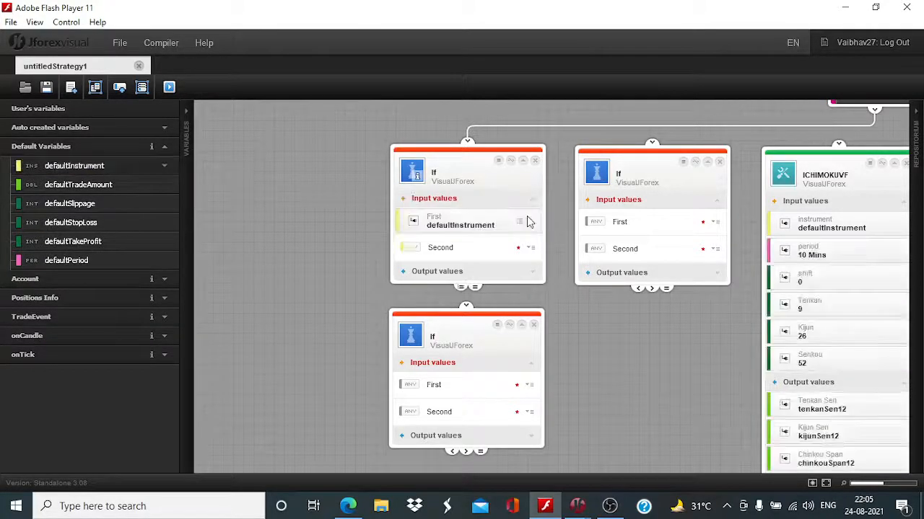
Expand onCandle > Last Ask Candle to expose Candle Instrument for the If blocks' inputs
click(164, 334)
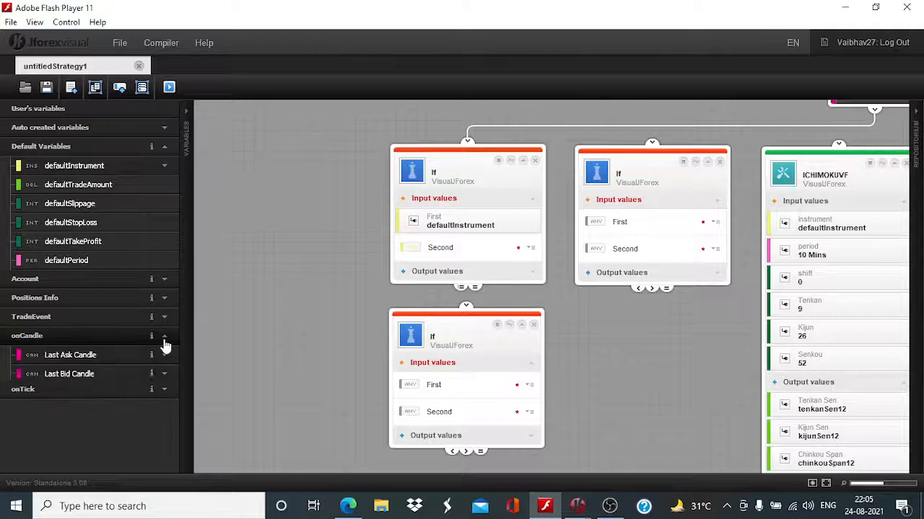
click(164, 355)
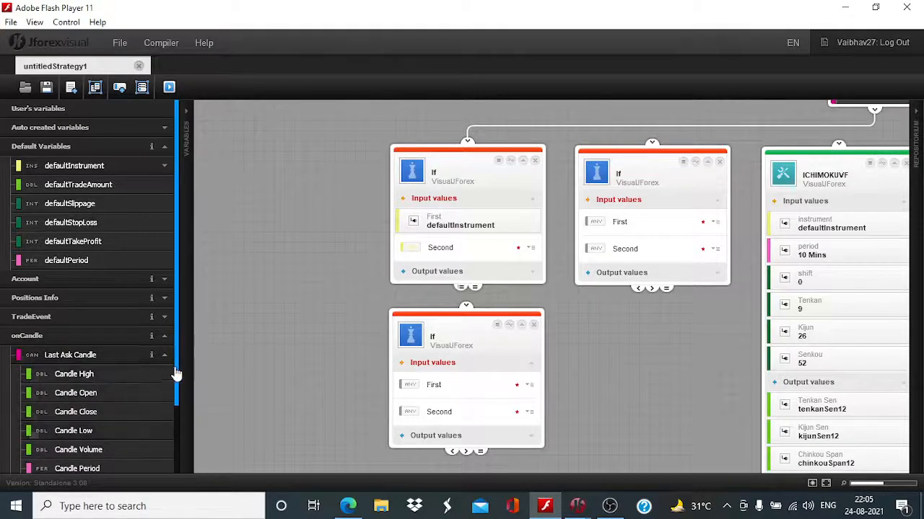
scroll(down, 3)
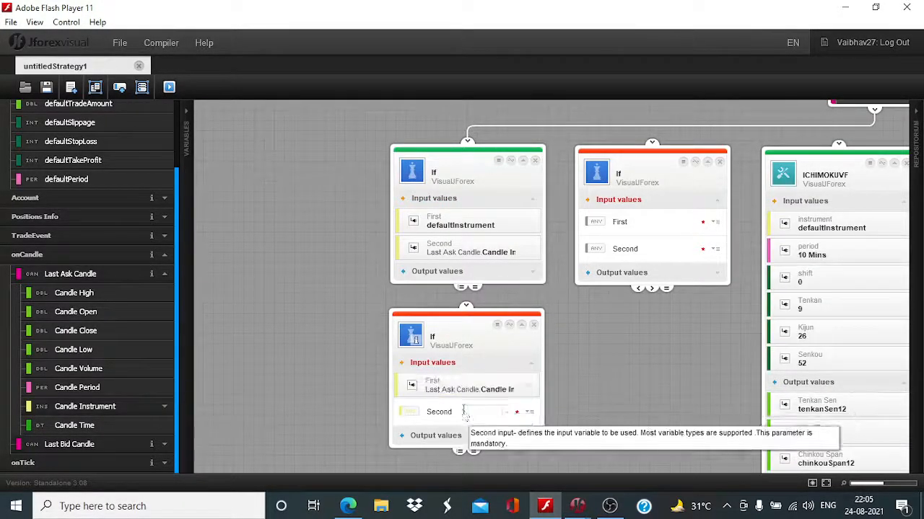
Set the lower If's Second value to the fixed instrument EUR/USD
click(507, 413)
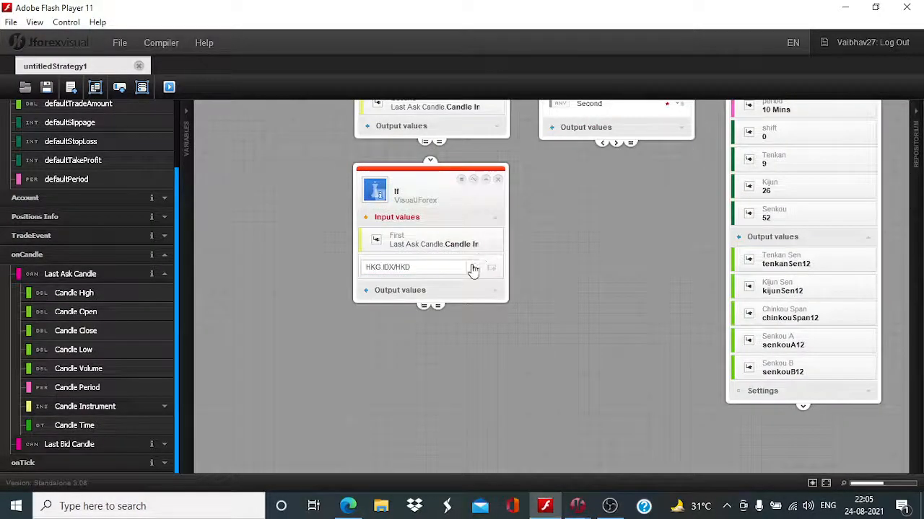
click(472, 267)
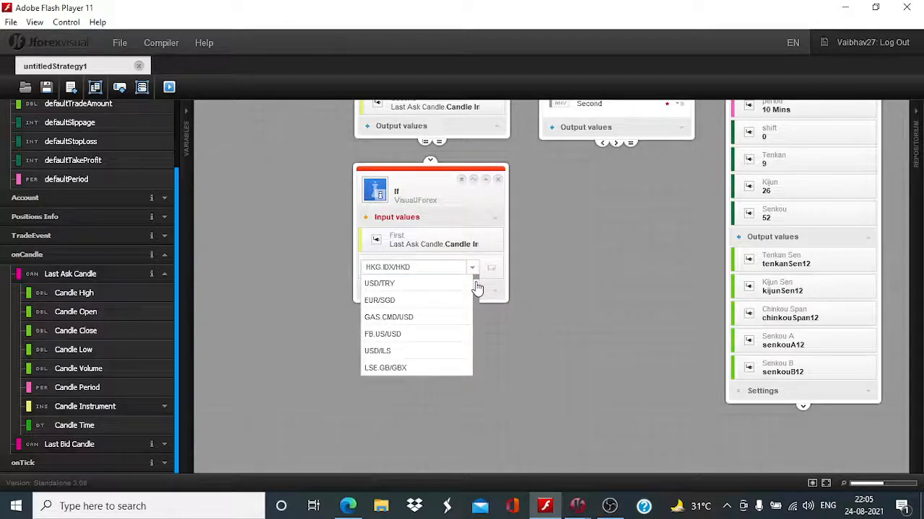
scroll(down, 3)
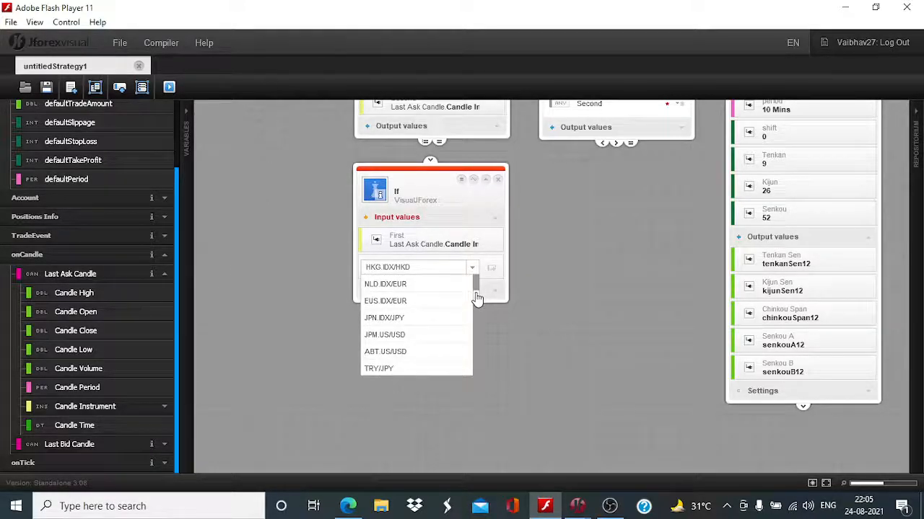
scroll(down, 3)
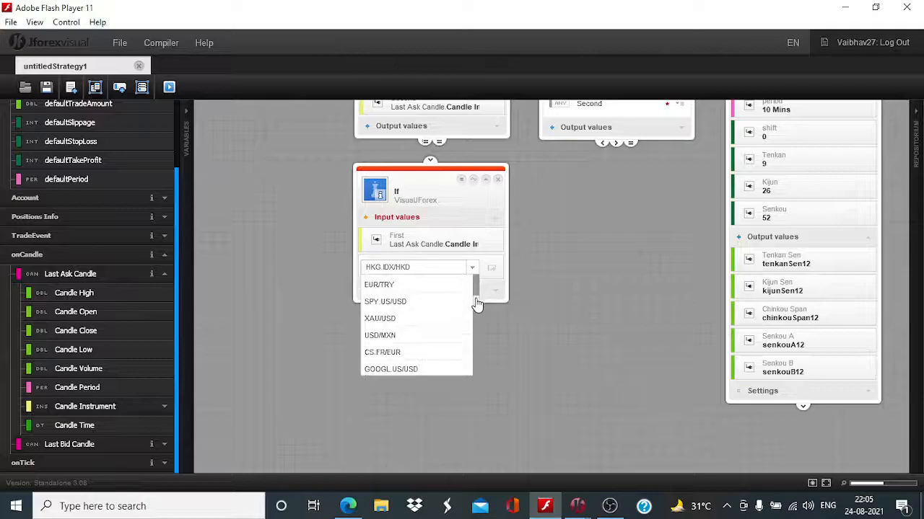
scroll(down, 3)
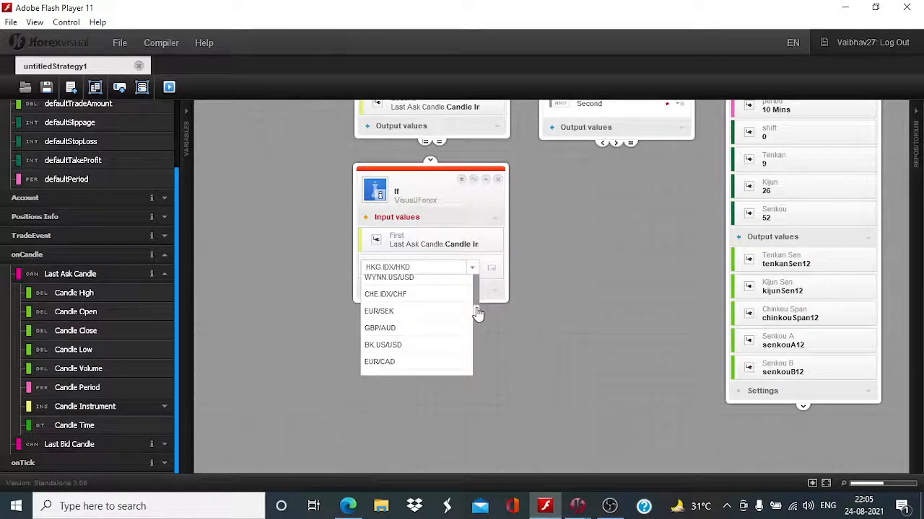
scroll(down, 3)
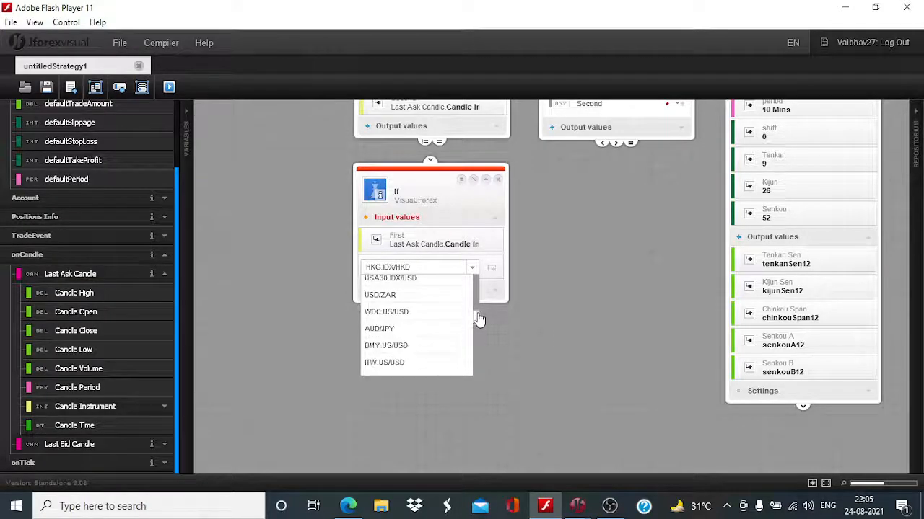
scroll(down, 3)
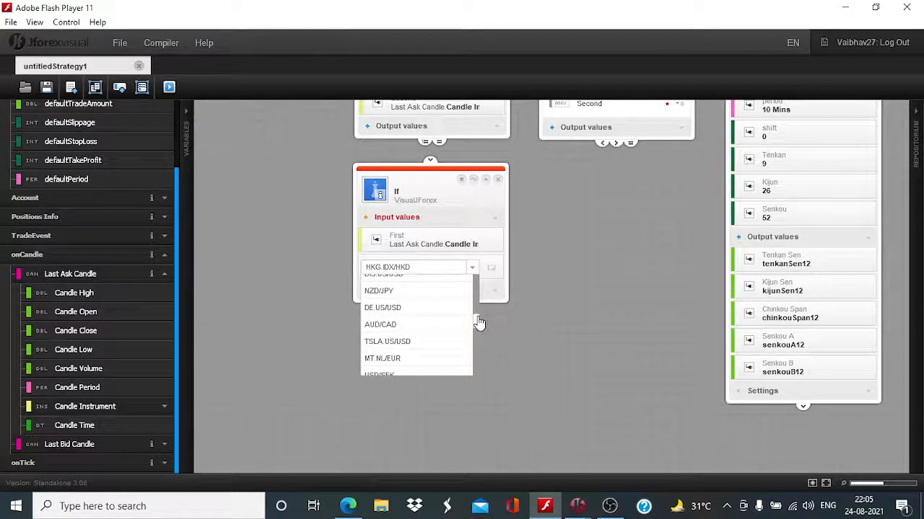
scroll(down, 3)
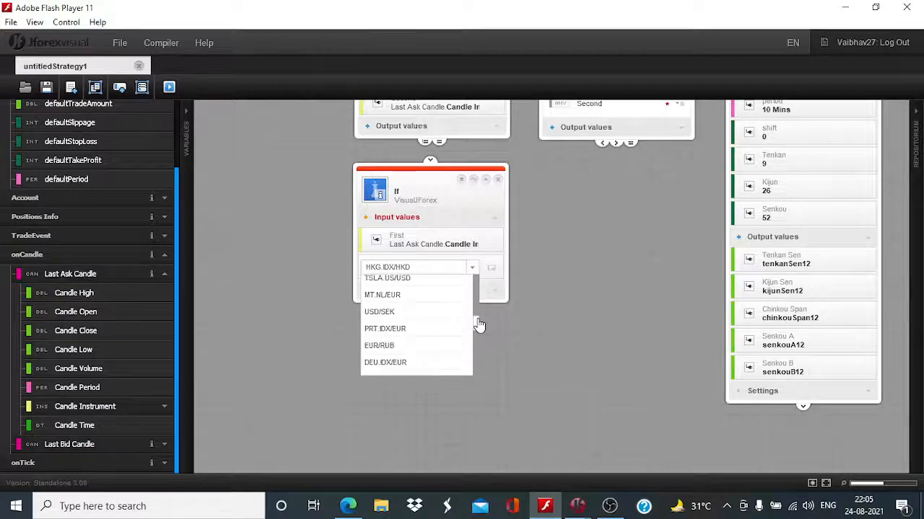
scroll(down, 3)
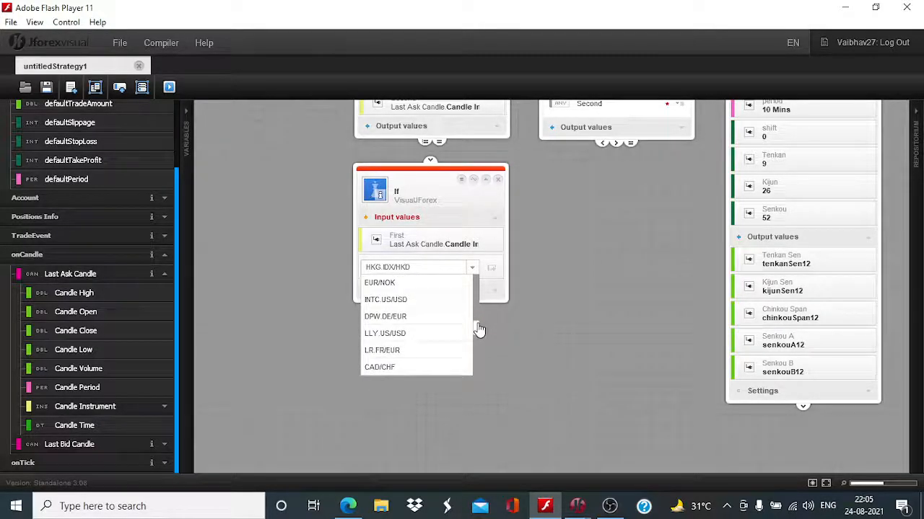
scroll(down, 3)
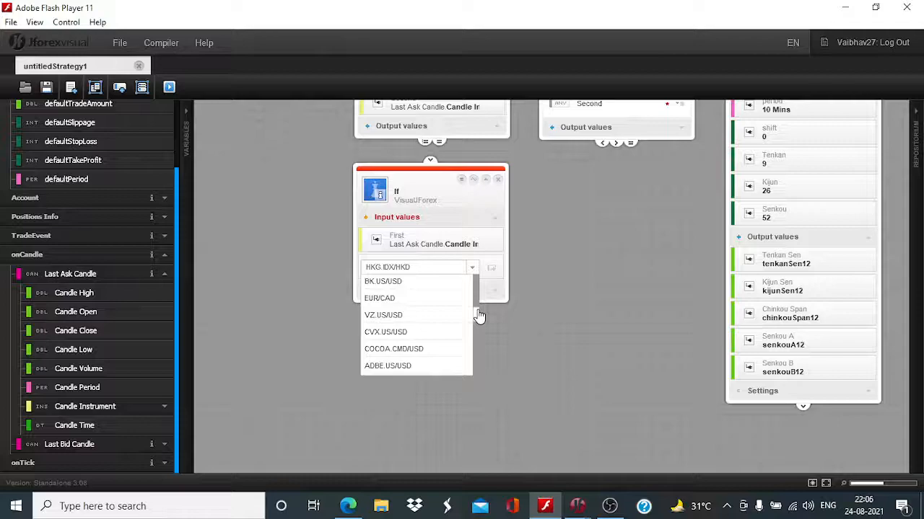
scroll(down, 3)
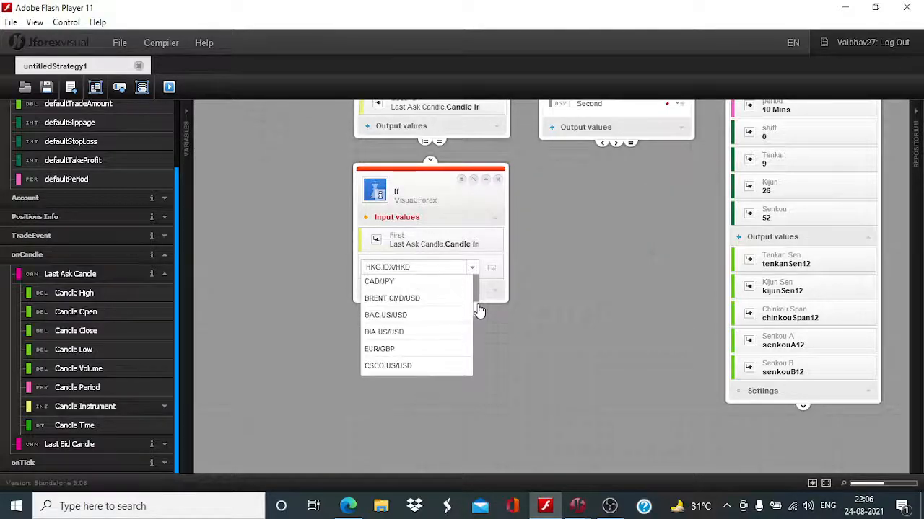
scroll(down, 3)
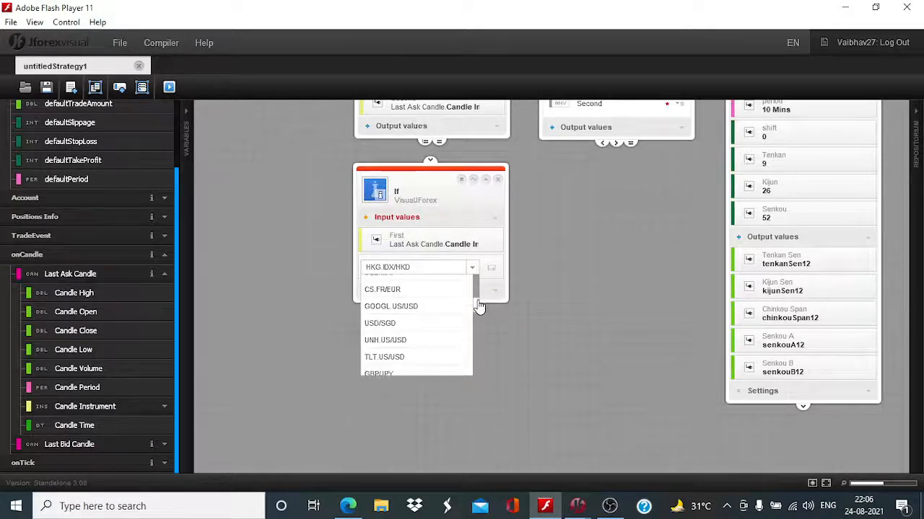
scroll(down, 3)
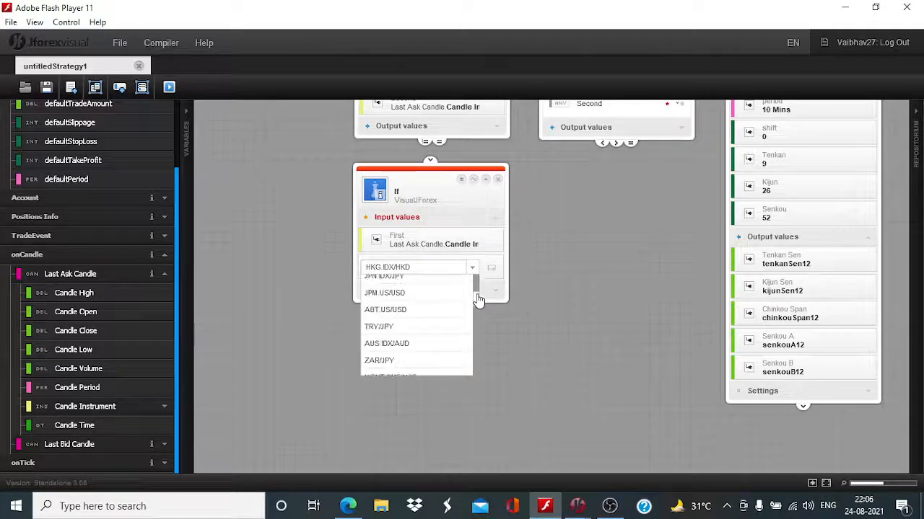
scroll(down, 3)
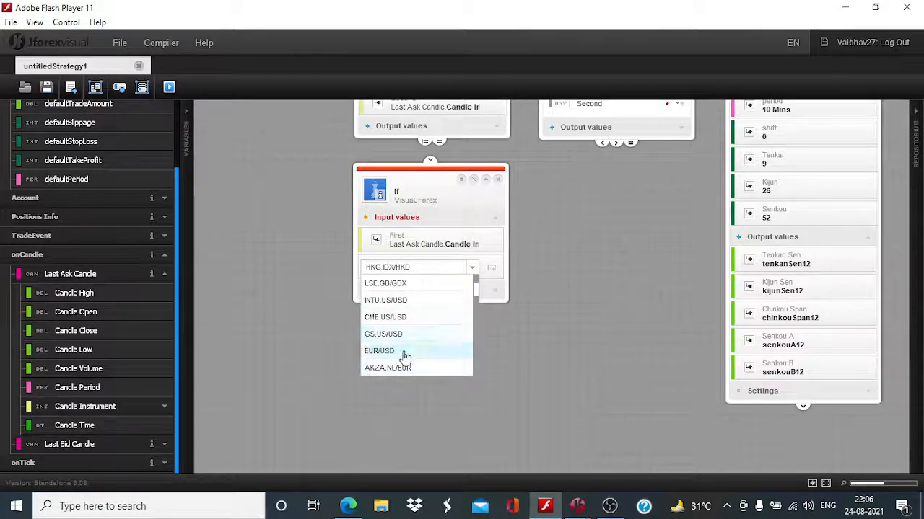
click(378, 352)
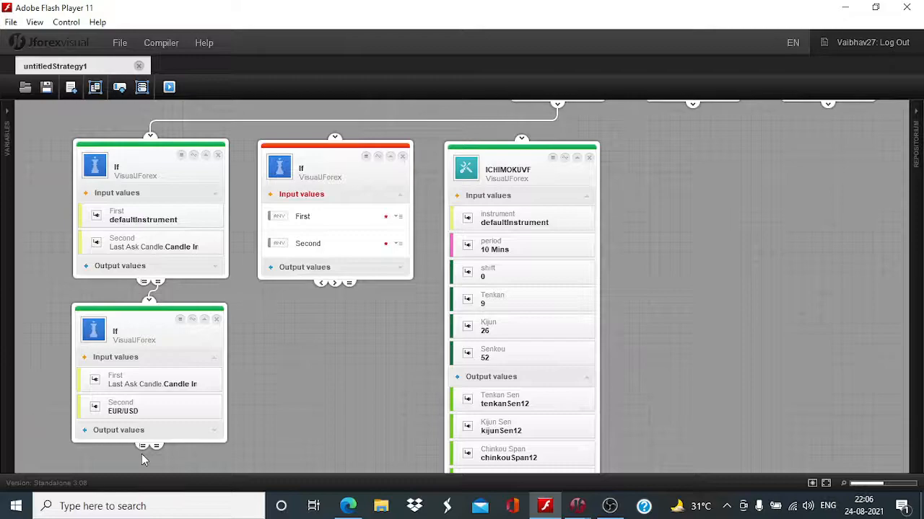
Make the third If compare Positions Info > All Positions > Positions Amount against 0
drag(156, 444, 335, 123)
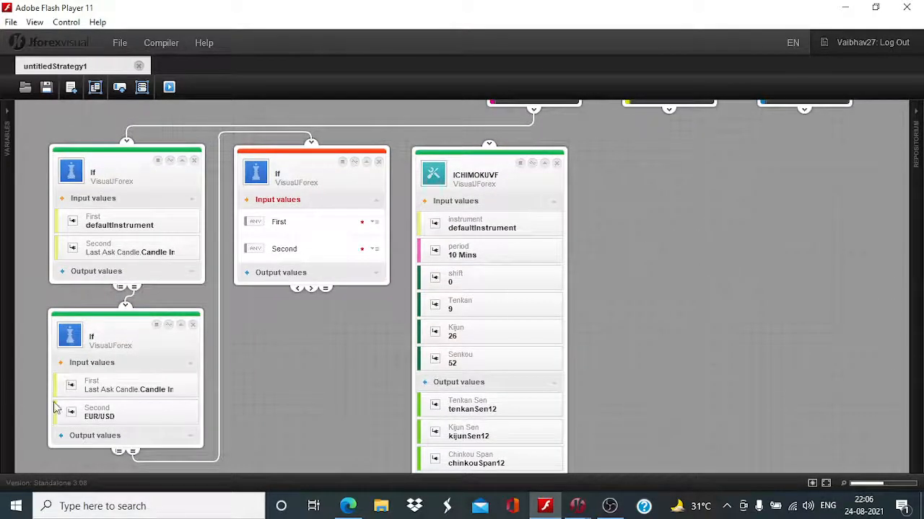
mouse_move(340, 399)
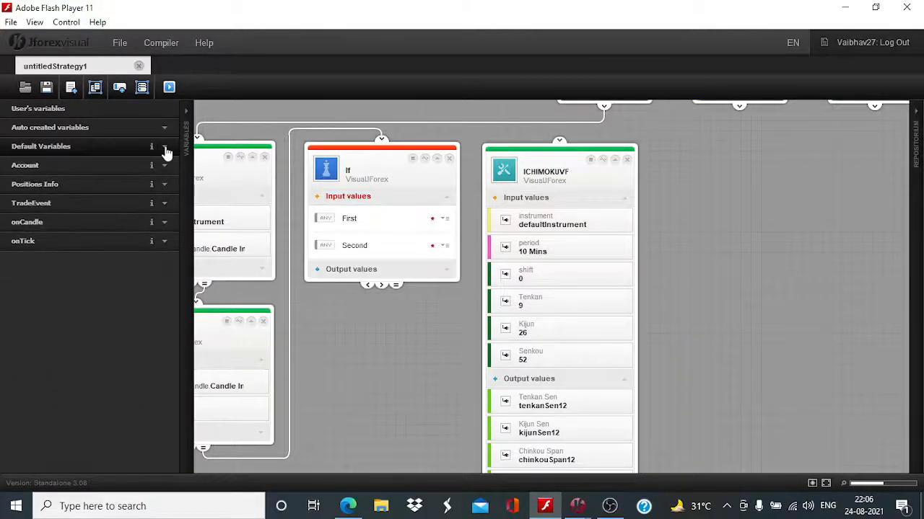
click(165, 185)
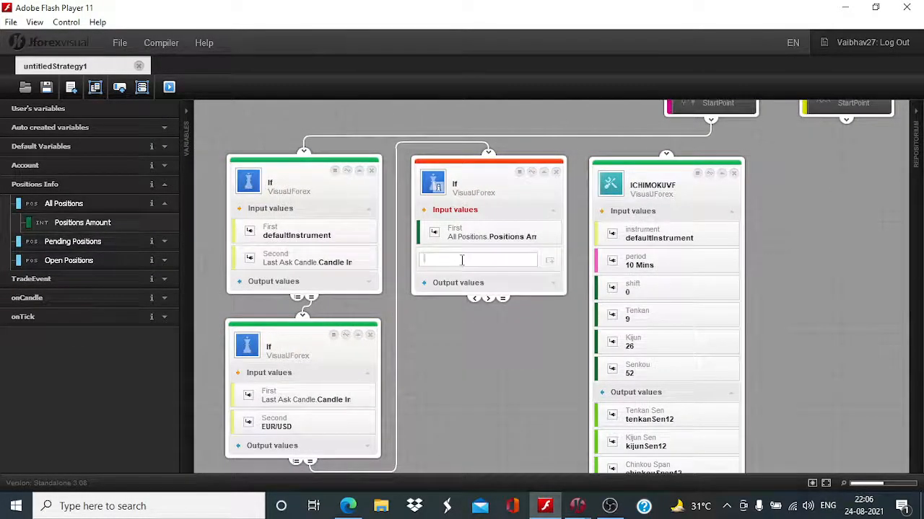
text(0)
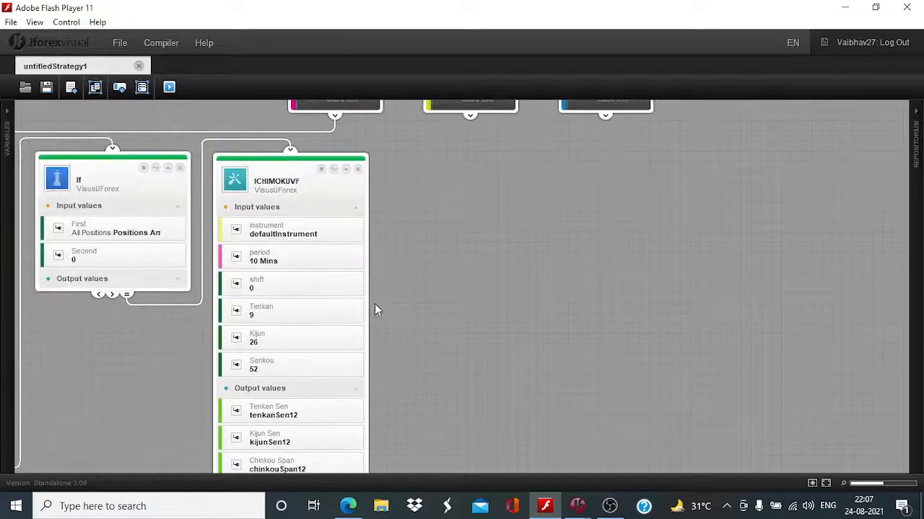
mouse_move(354, 267)
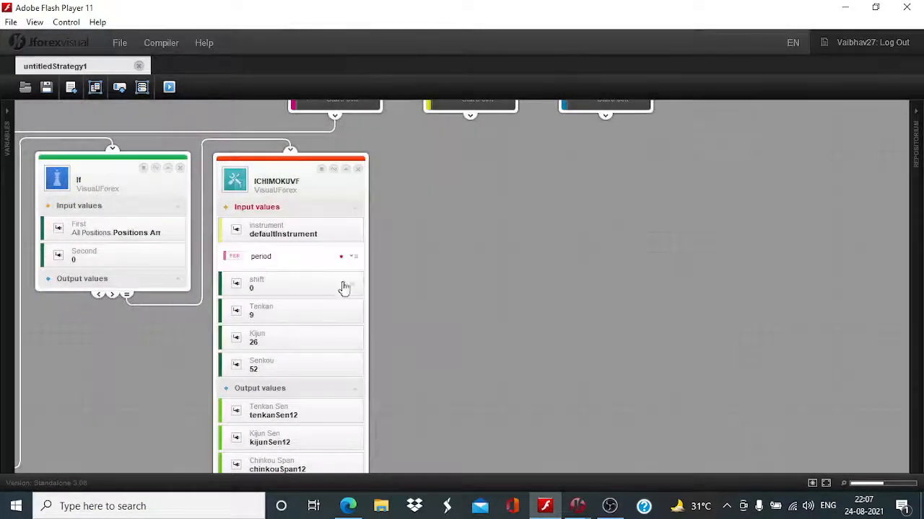
Change the ICHIMOKUVF block's period from 10 Mins to Hourly
click(341, 256)
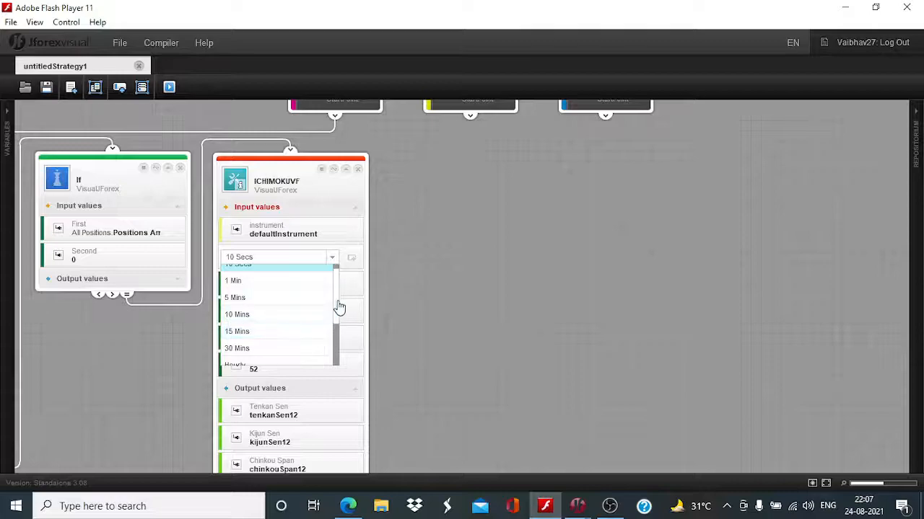
scroll(down, 3)
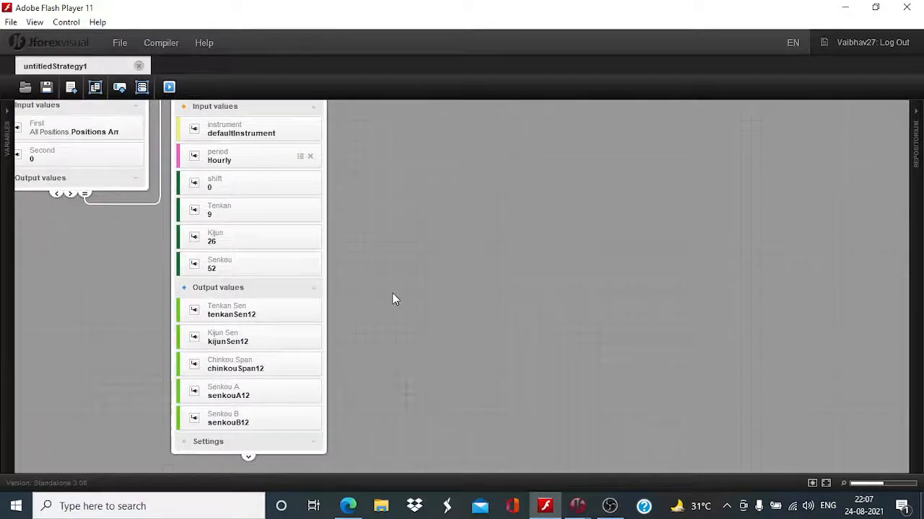
mouse_move(265, 443)
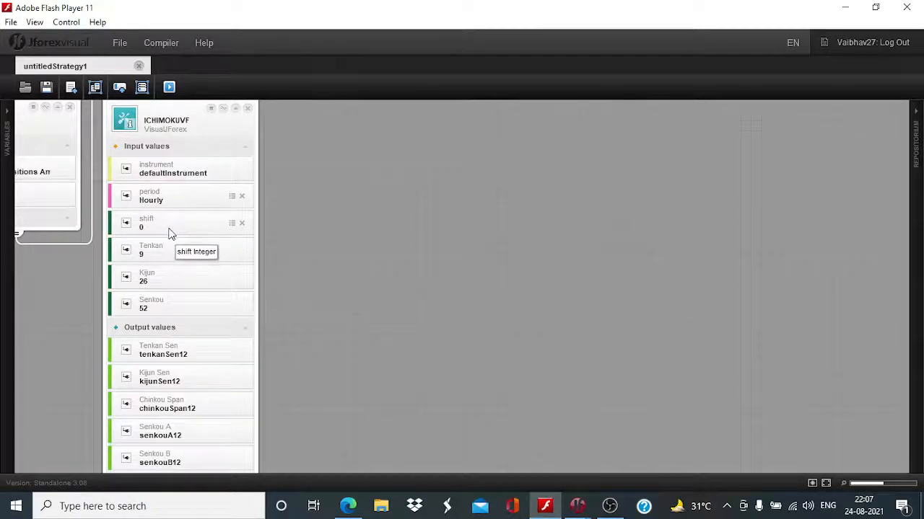
mouse_move(178, 323)
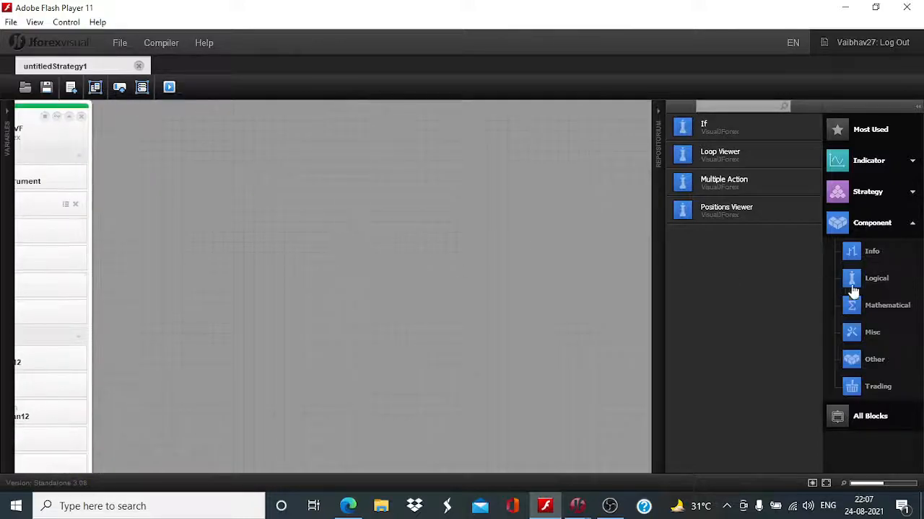
Place a second ICHIMOKUVF block from the Indicator library and set its period to 15 Mins
click(871, 222)
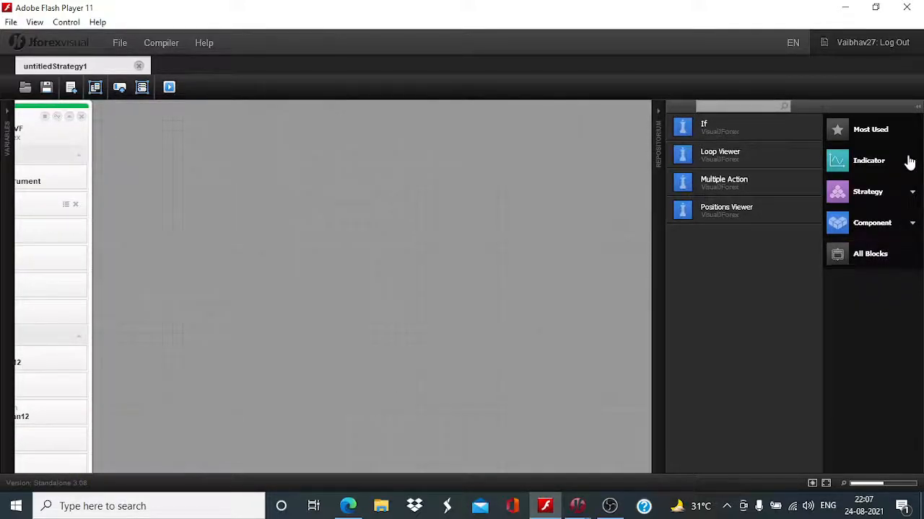
click(869, 160)
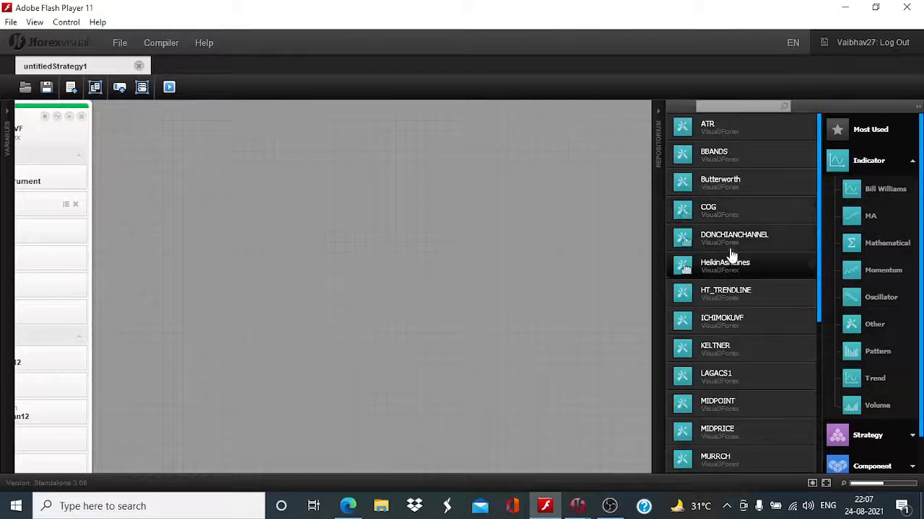
drag(721, 318, 335, 274)
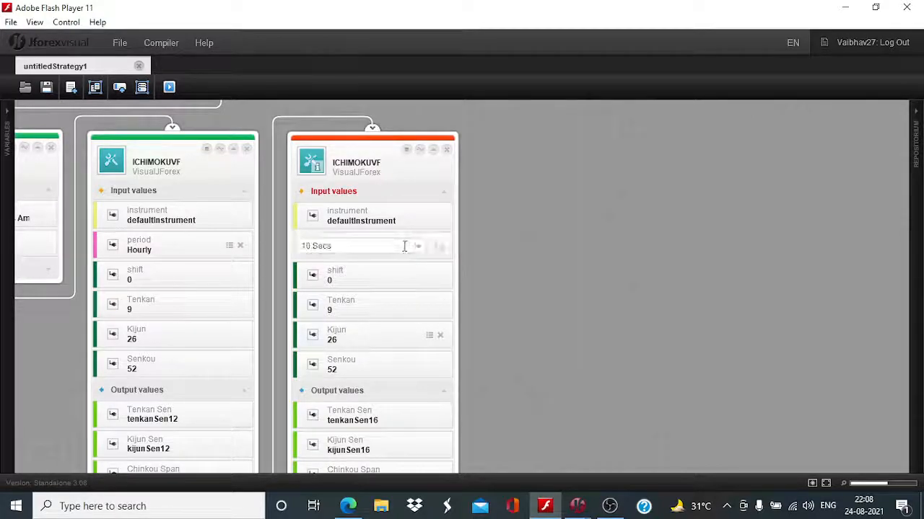
click(419, 246)
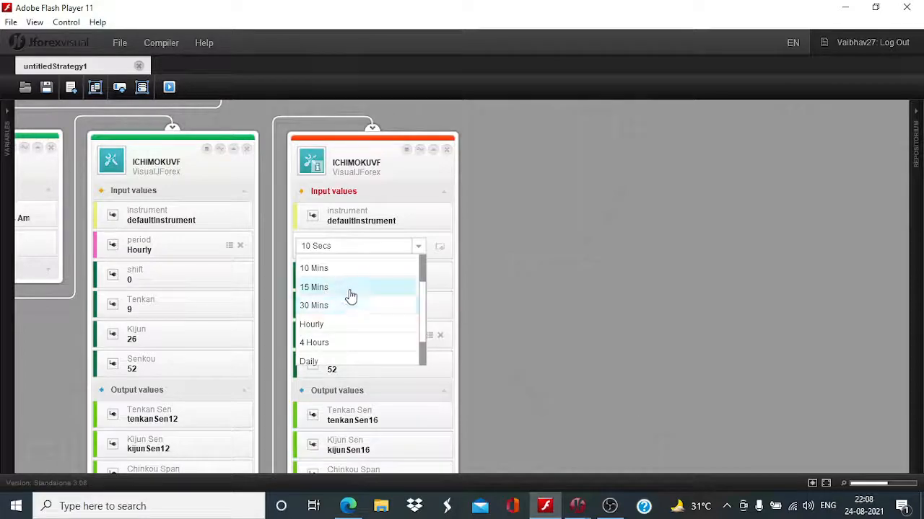
click(315, 287)
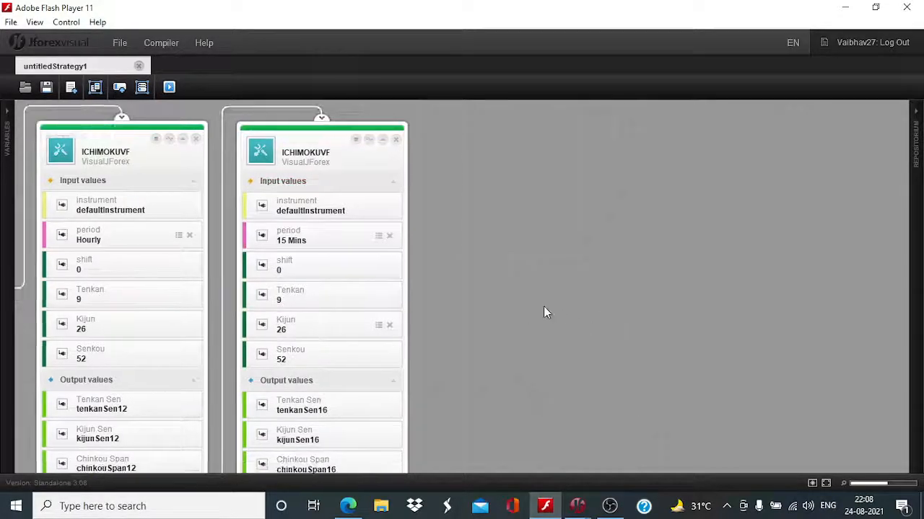
Set both Get Historical Candle blocks' Candle Period to 15 Mins
scroll(down, 3)
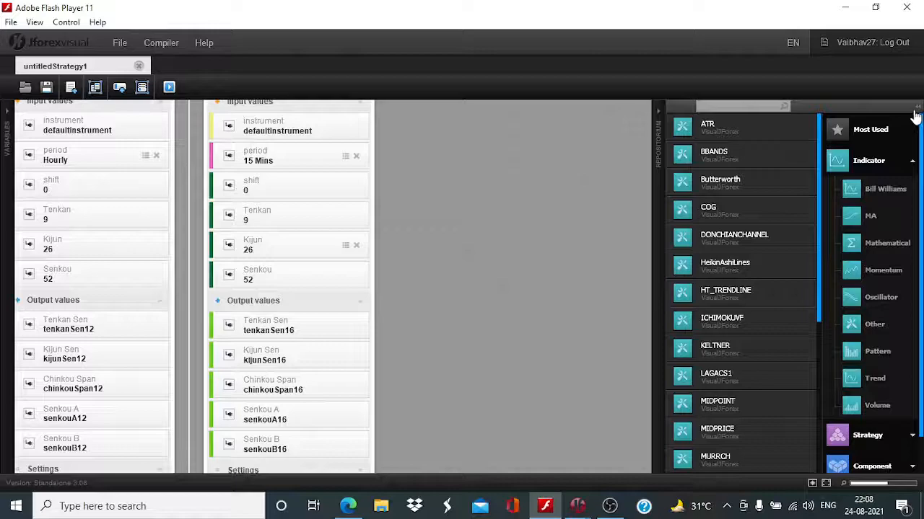
mouse_move(743, 182)
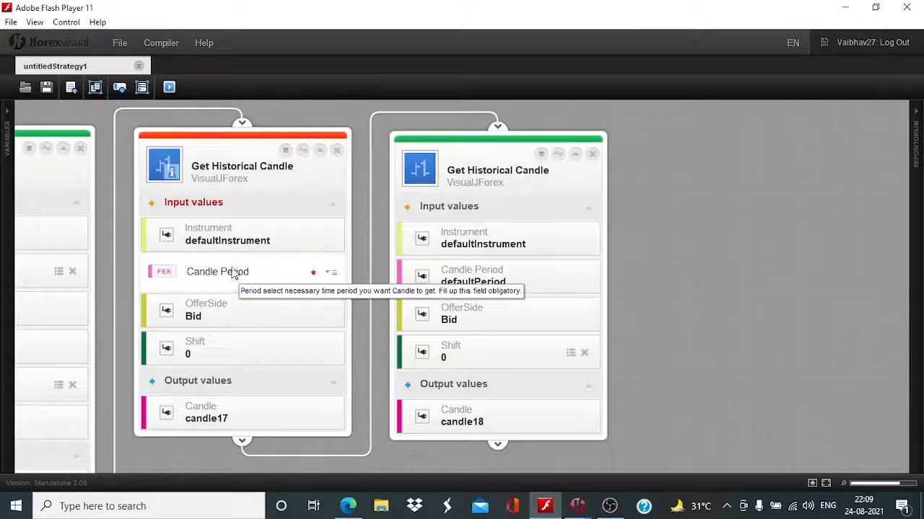
click(300, 277)
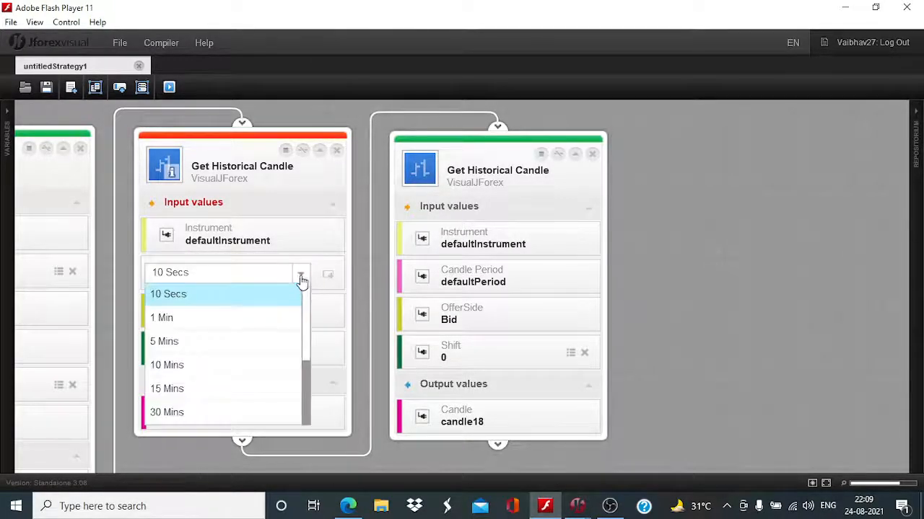
scroll(down, 3)
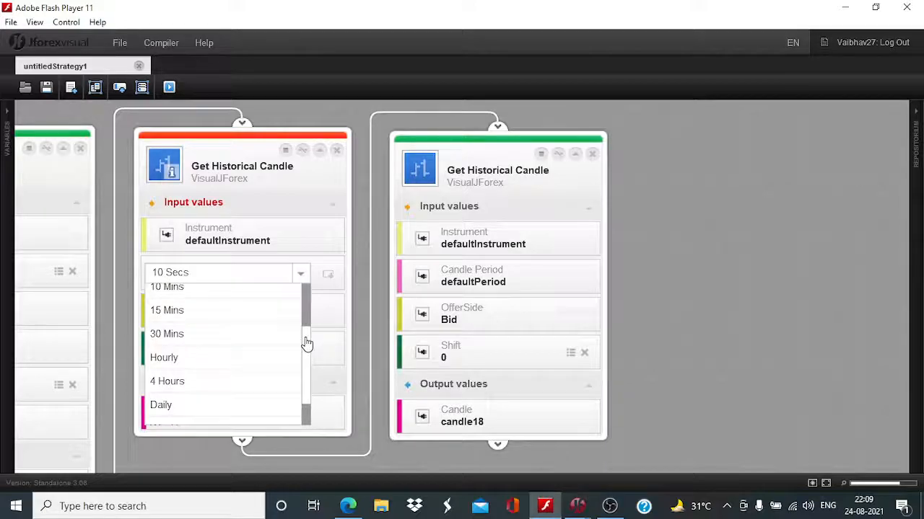
click(167, 311)
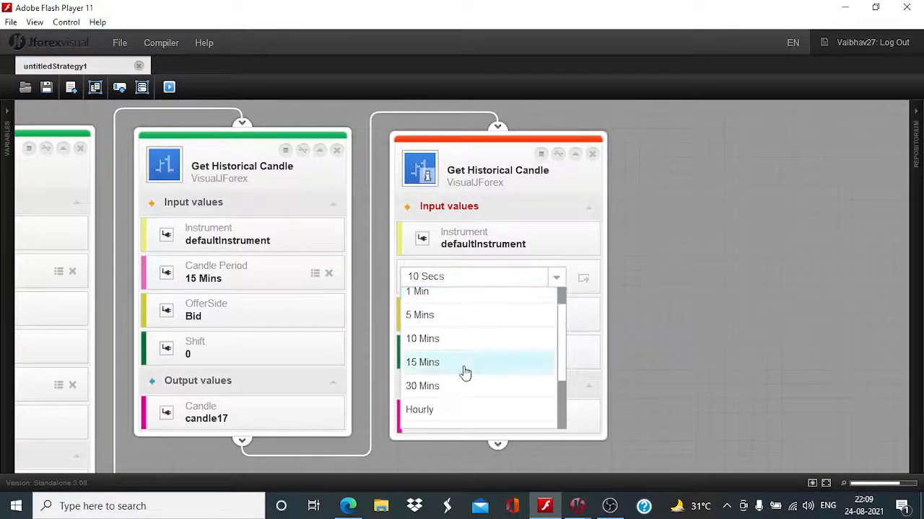
click(421, 362)
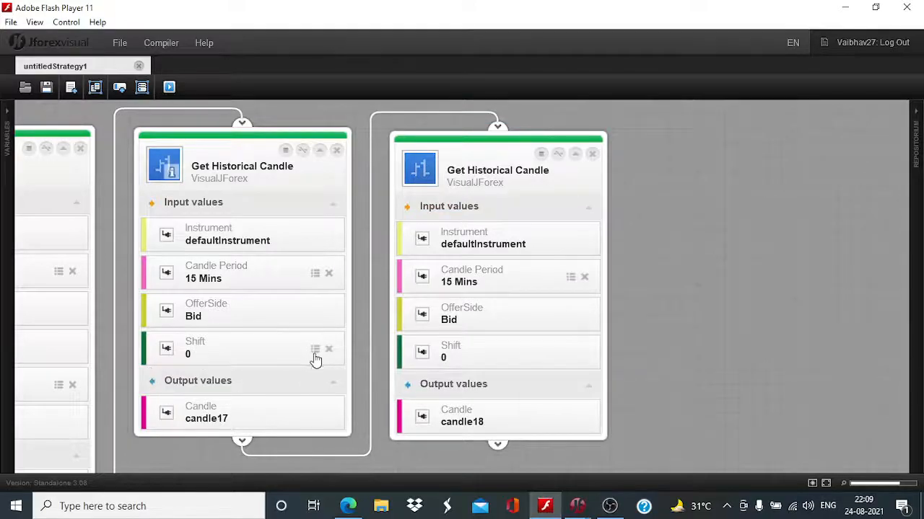
Replace the Shift variables with fixed shifts of 1 and 4
click(329, 351)
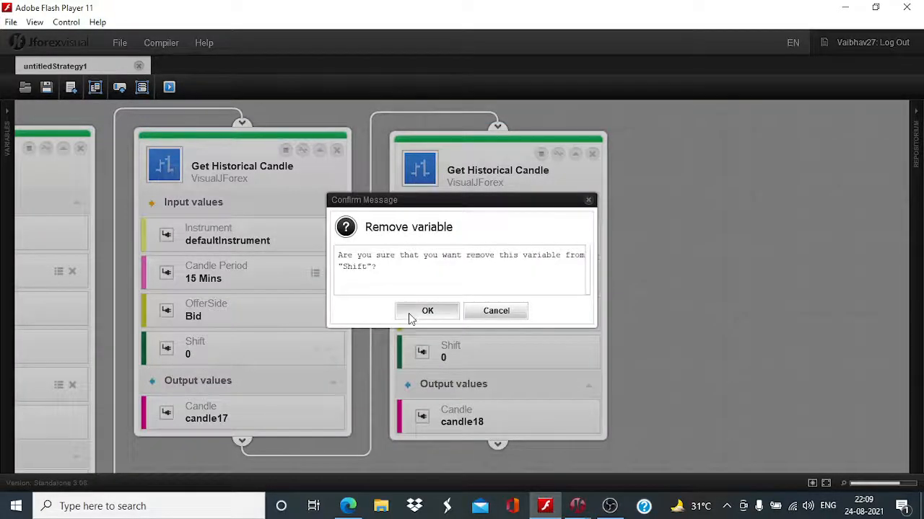
click(427, 310)
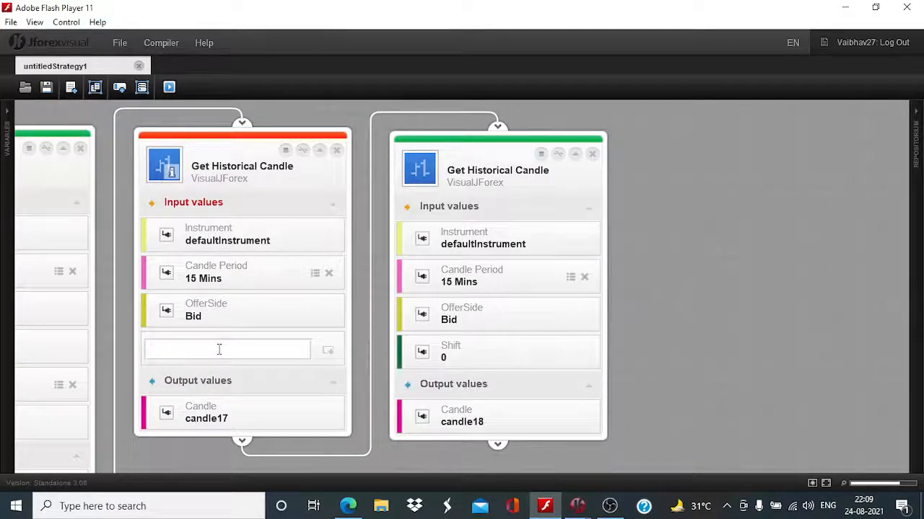
text(1)
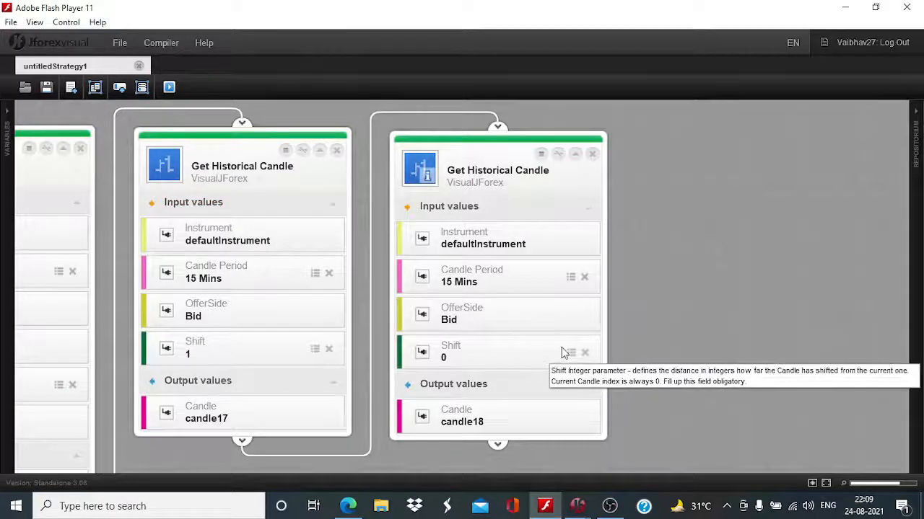
click(584, 352)
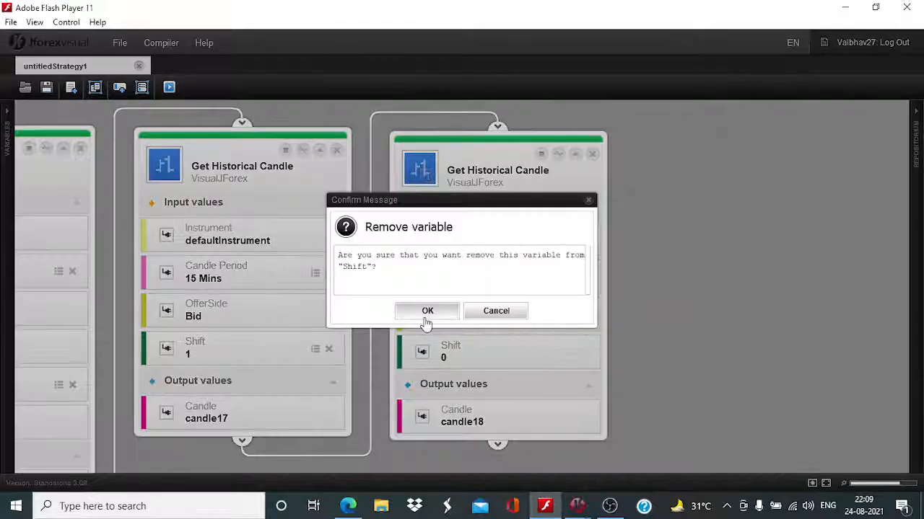
click(427, 310)
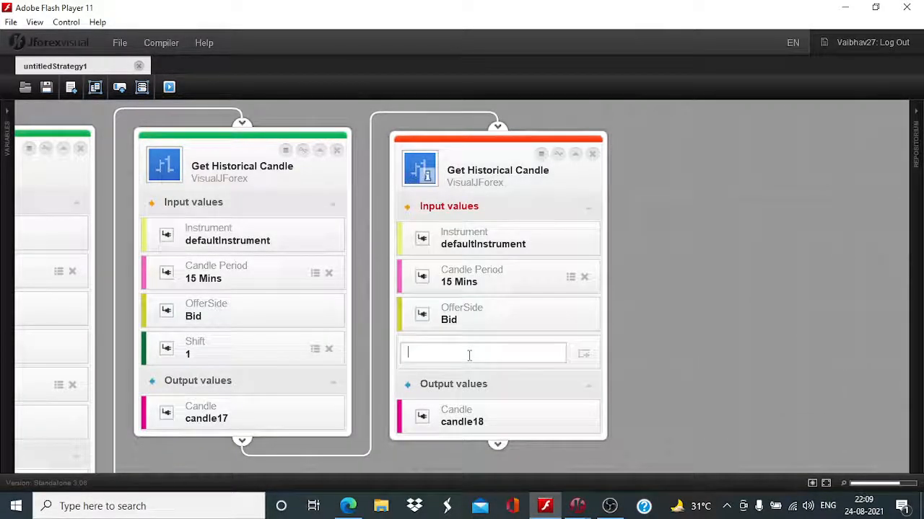
text(4)
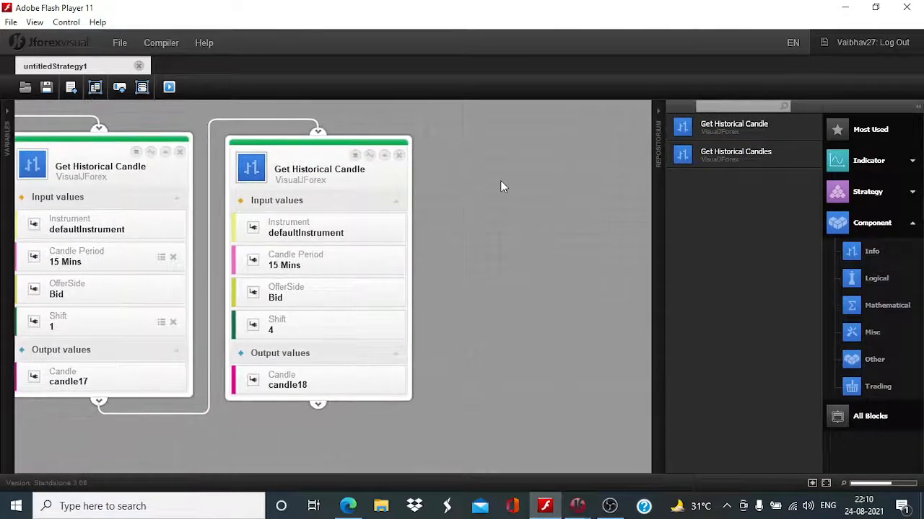
Place a Calculation Expression block from Component > Mathematical and link the candle block's flow into it
click(872, 222)
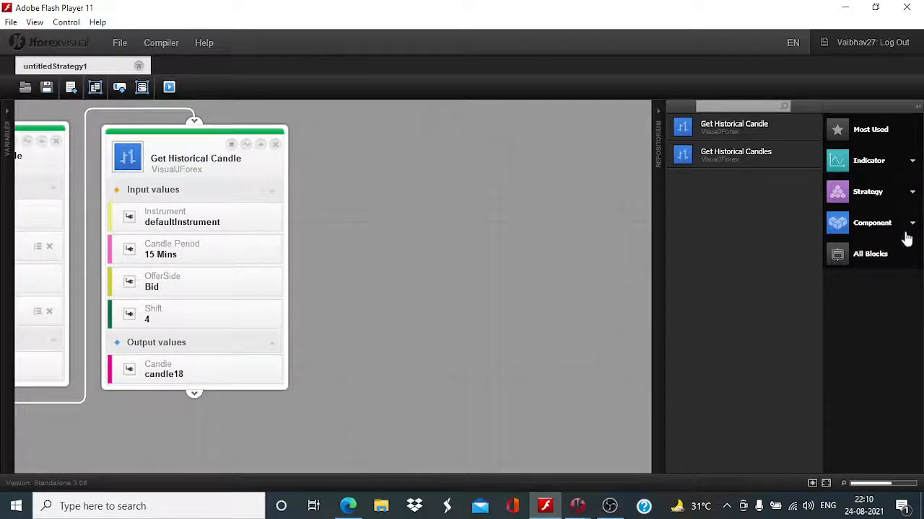
click(871, 222)
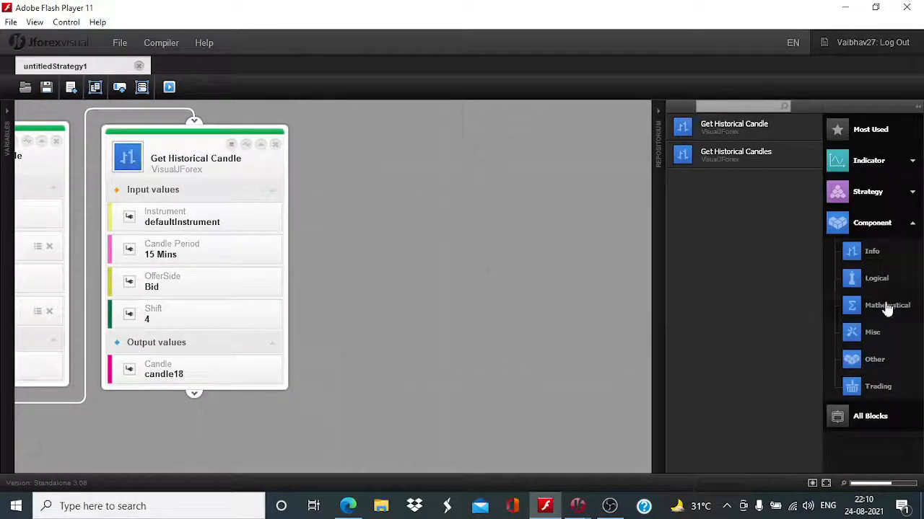
click(886, 306)
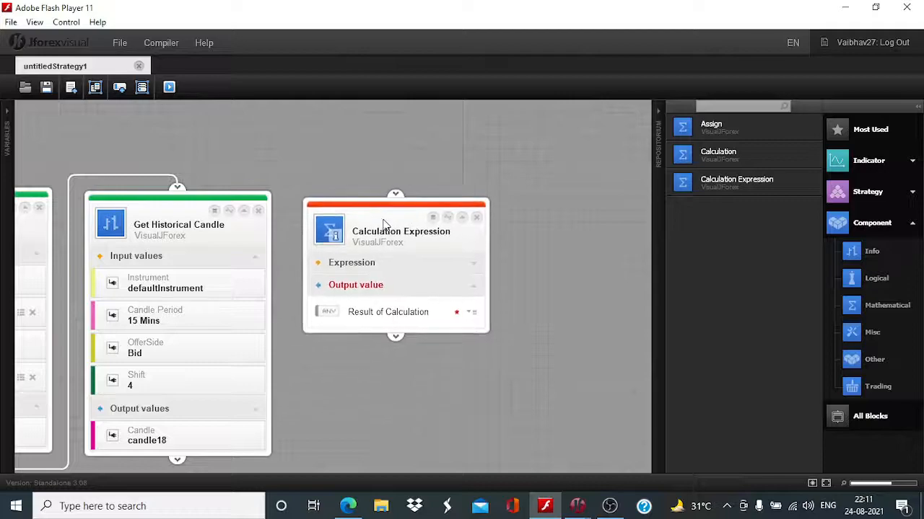
drag(401, 231, 394, 225)
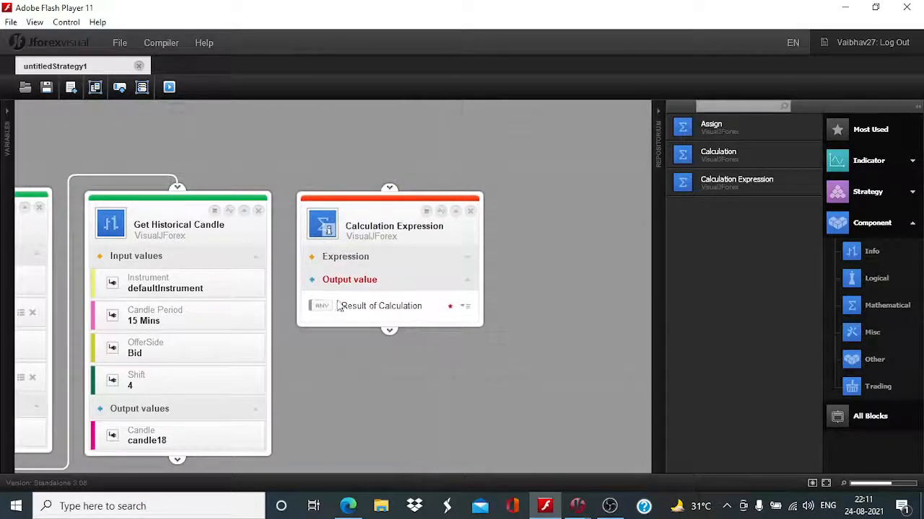
drag(176, 459, 325, 224)
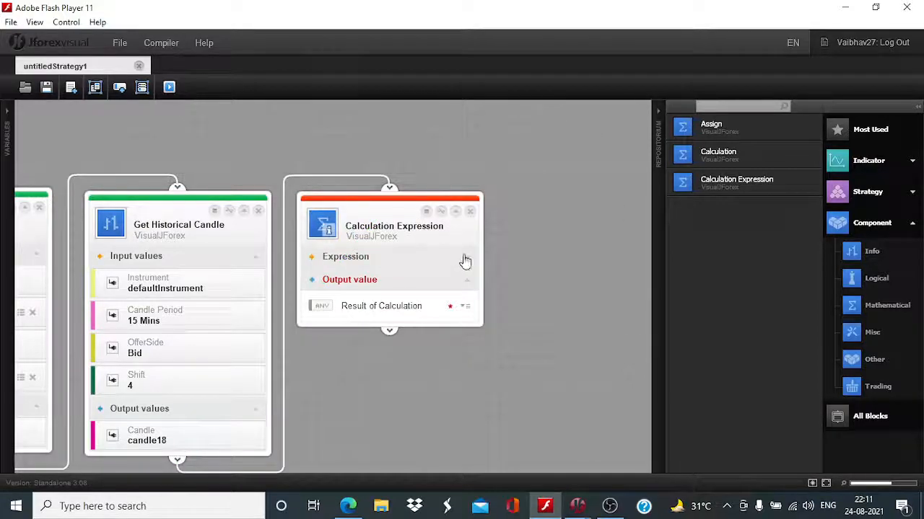
click(345, 257)
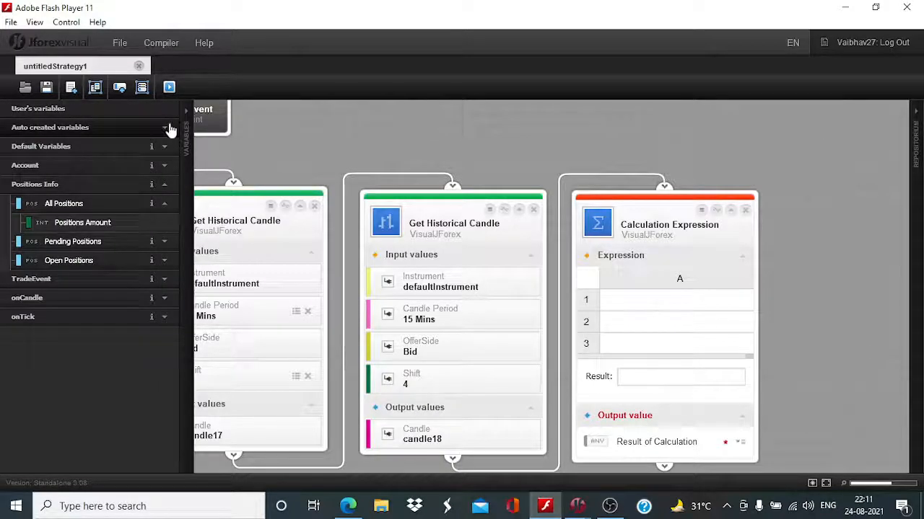
Put defaultInstrument.pipSize into expression row 1
click(164, 145)
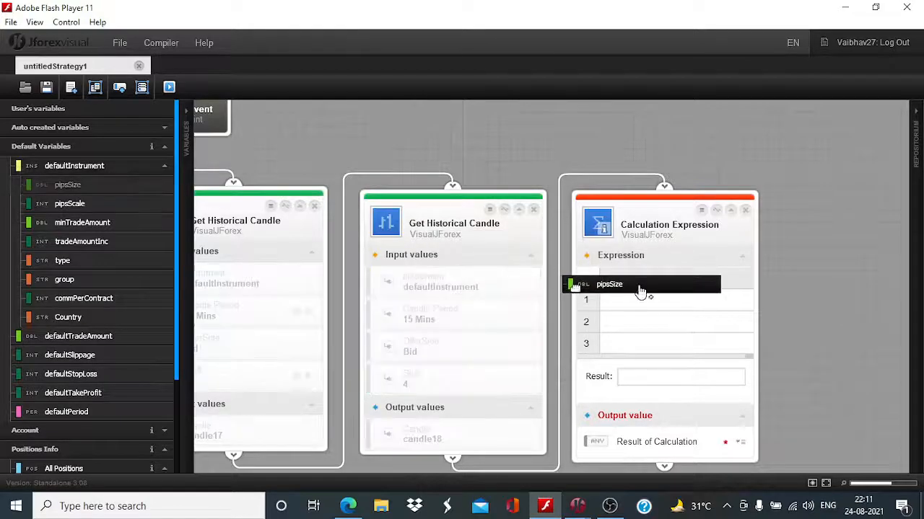
drag(68, 185, 658, 299)
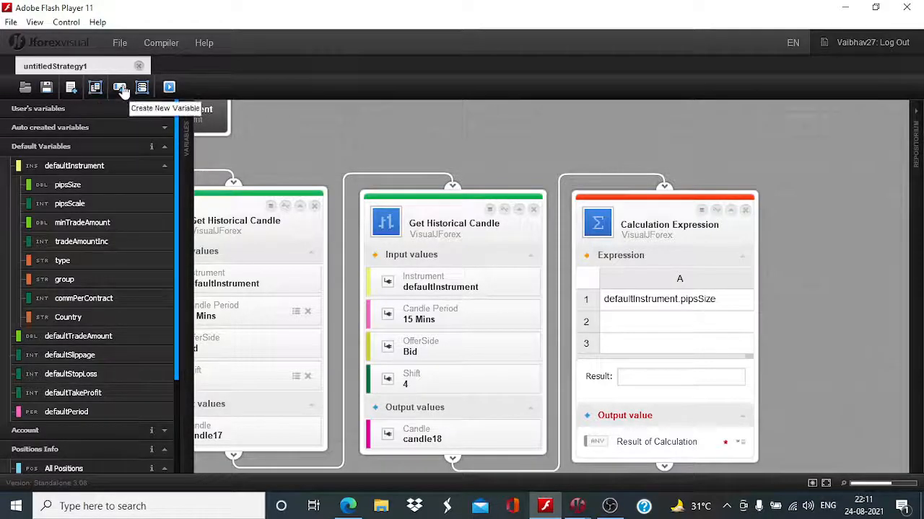
Create user variable PVM starting at 15 and enter A1 and A2 as the expression operands
click(121, 87)
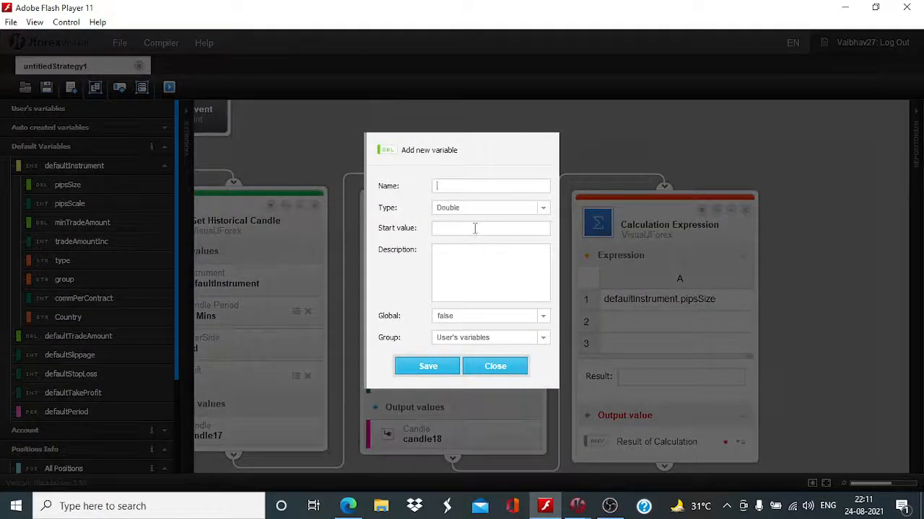
text(15)
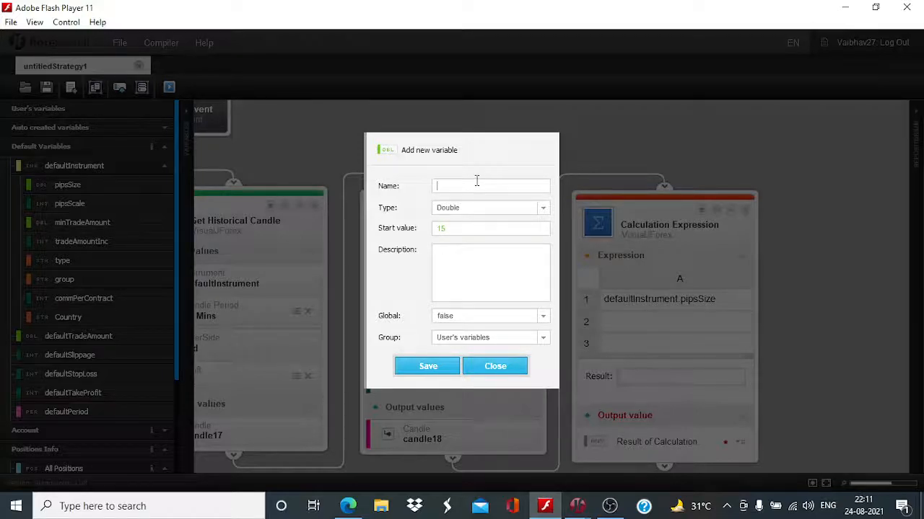
text(P)
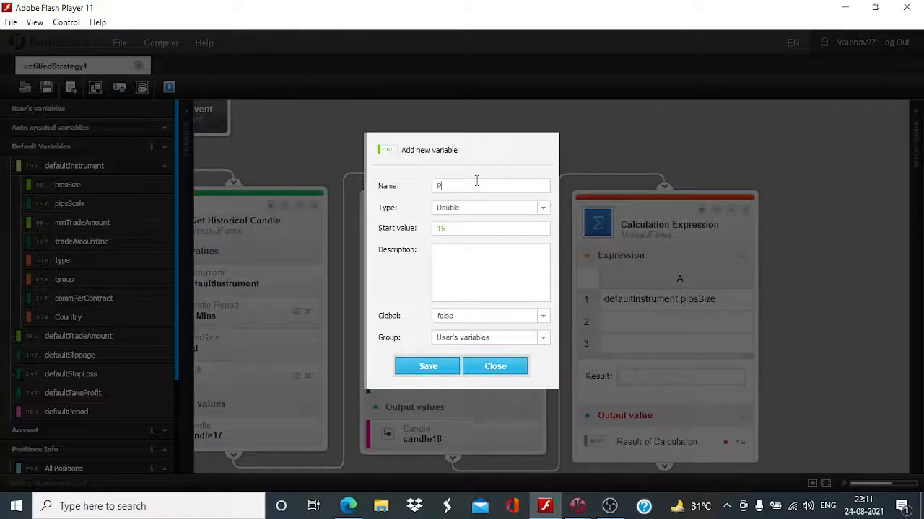
text(VM)
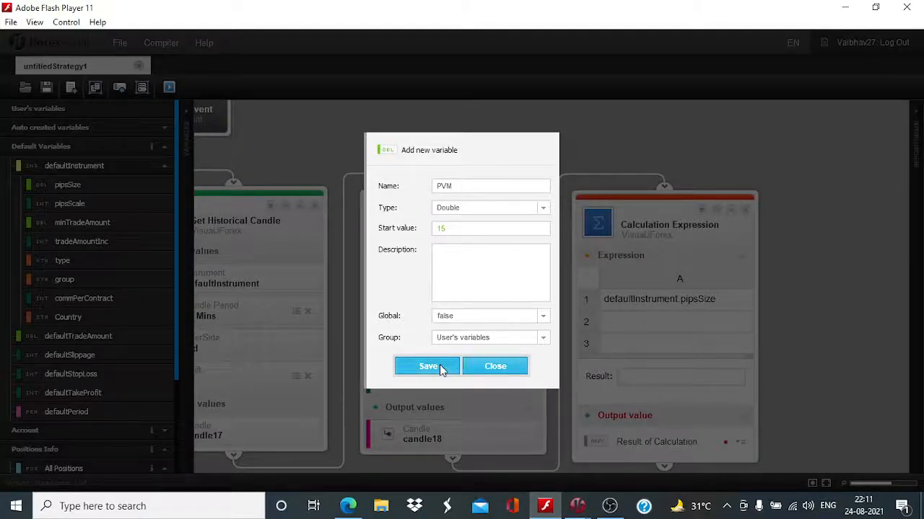
click(427, 367)
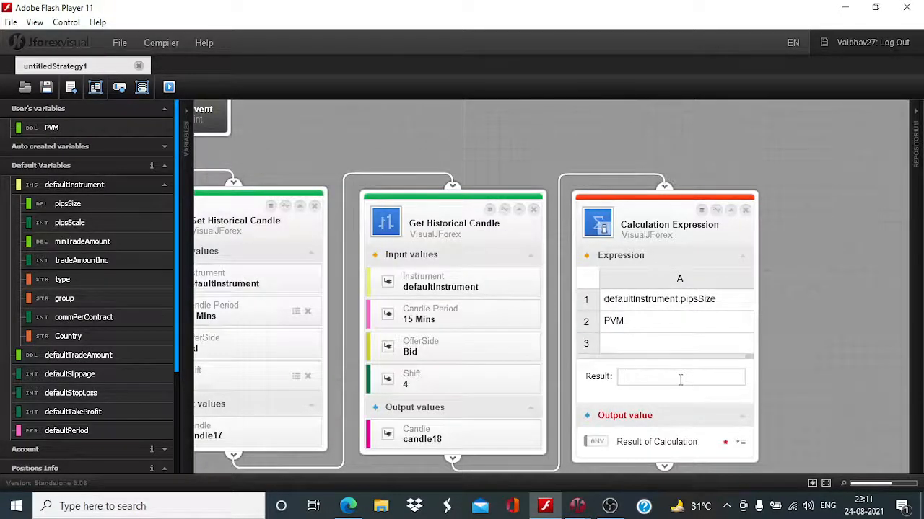
text(A1*)
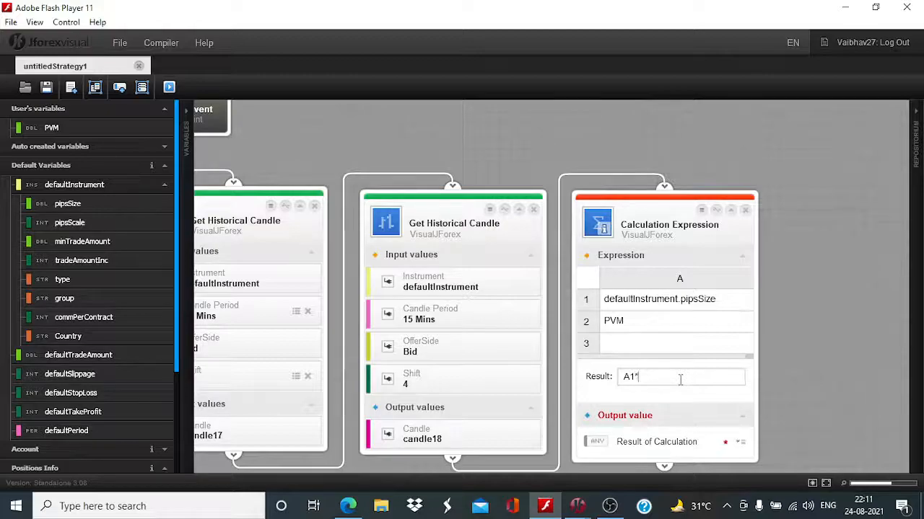
text(A2)
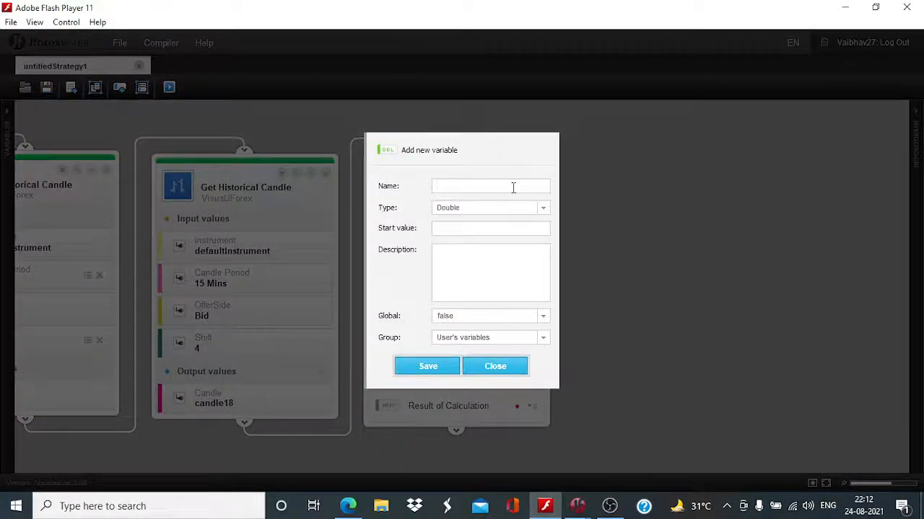
Create and save a new variable named VM for the calculation result
text(VM)
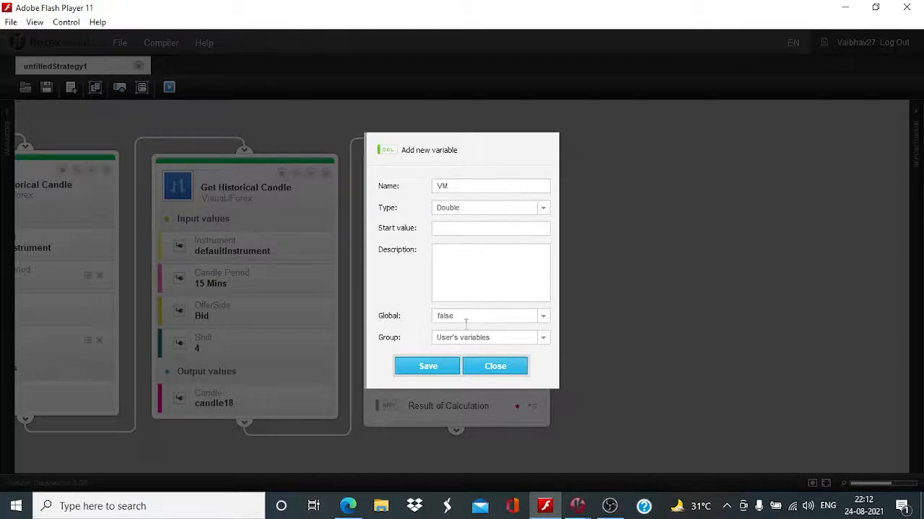
click(427, 366)
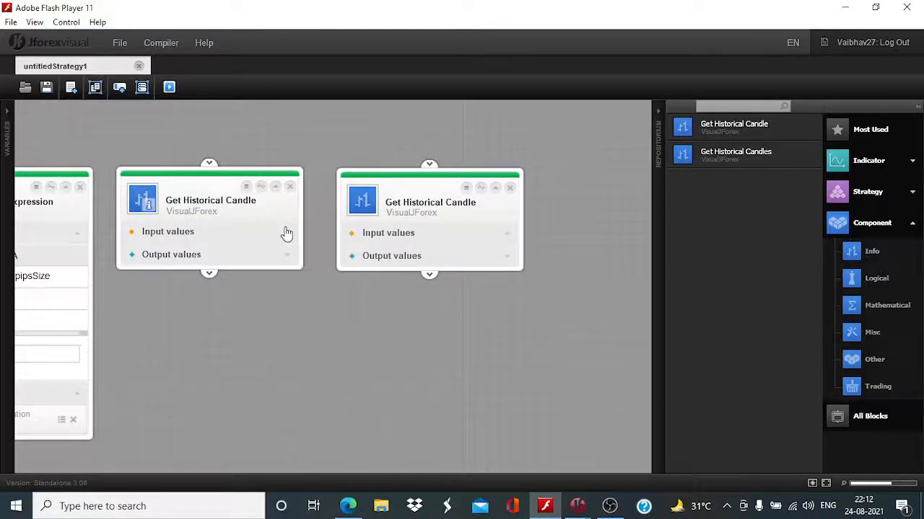
Link the calculation block into the new candle blocks and set the candle period to 10 Secs
click(168, 231)
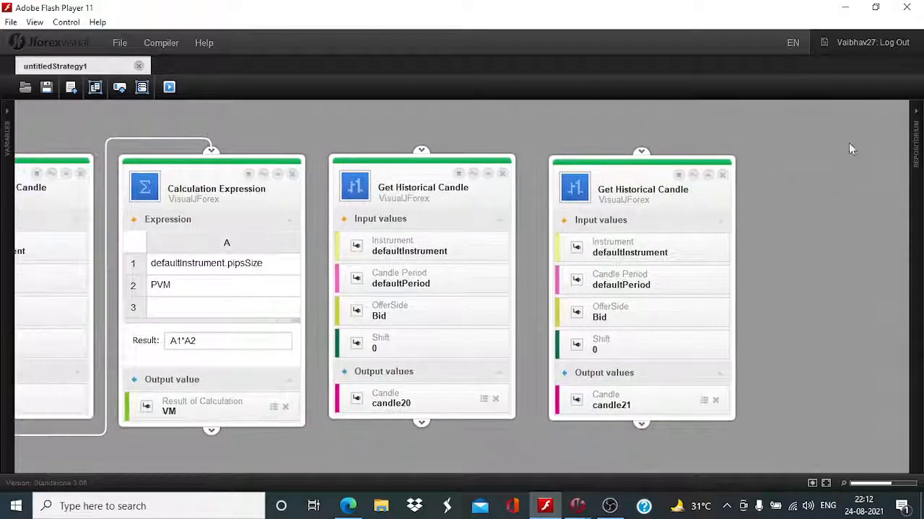
drag(211, 430, 373, 118)
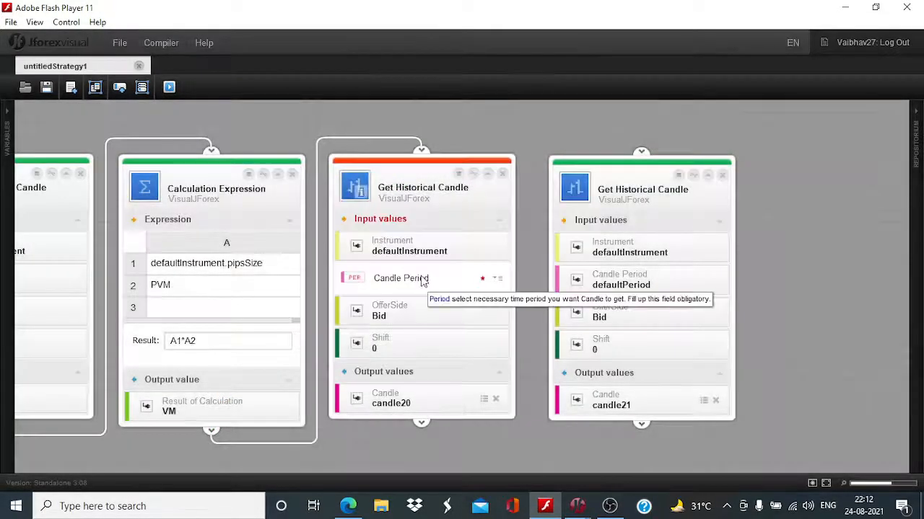
click(422, 277)
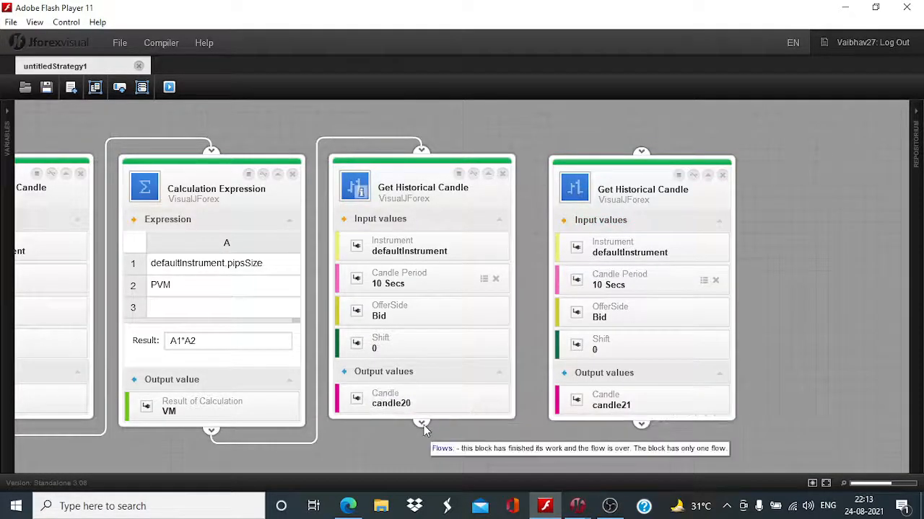
mouse_move(494, 343)
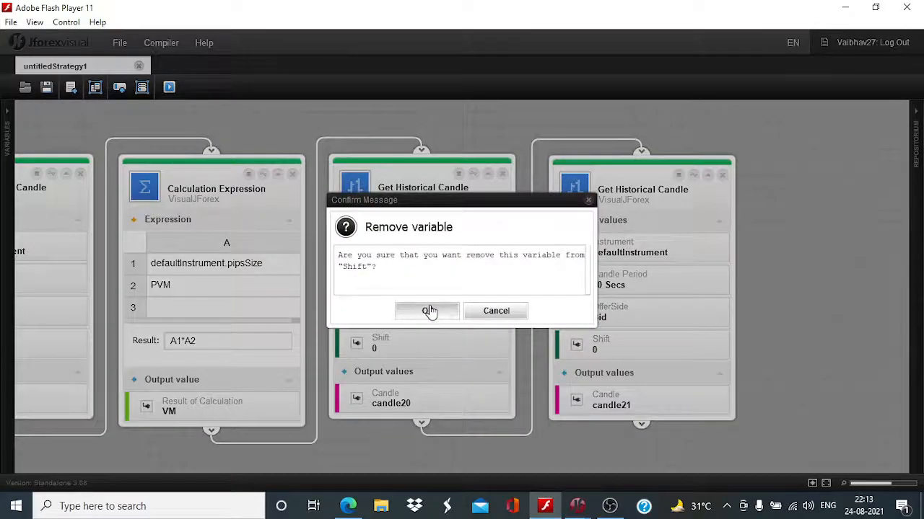
Replace both Shift variables with fixed shifts of 1 and 2
click(428, 311)
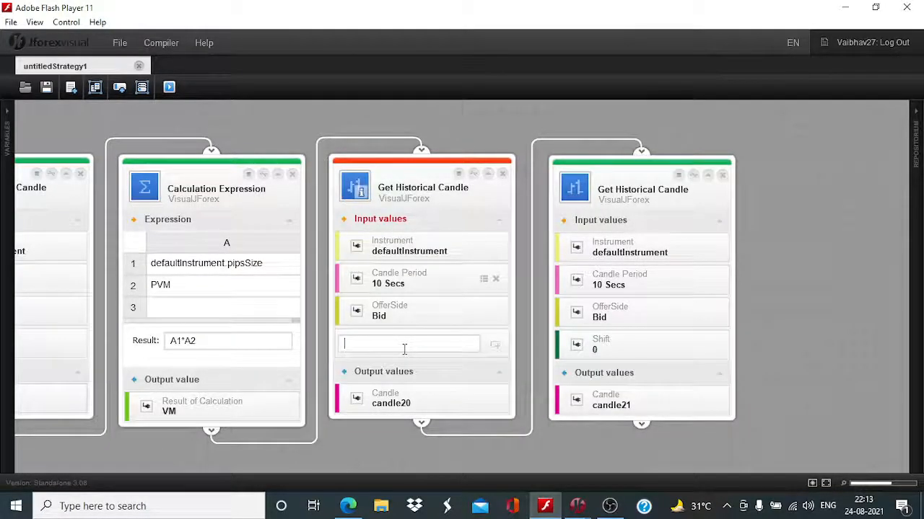
text(1)
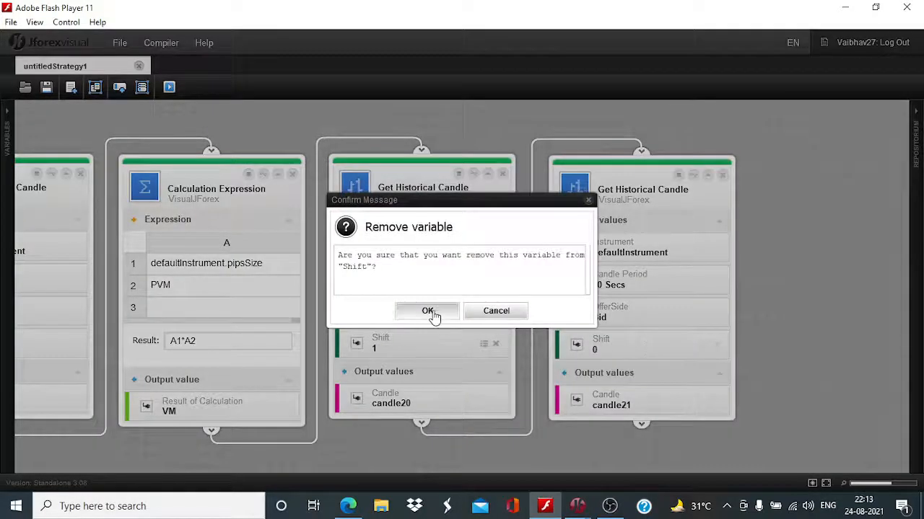
click(427, 312)
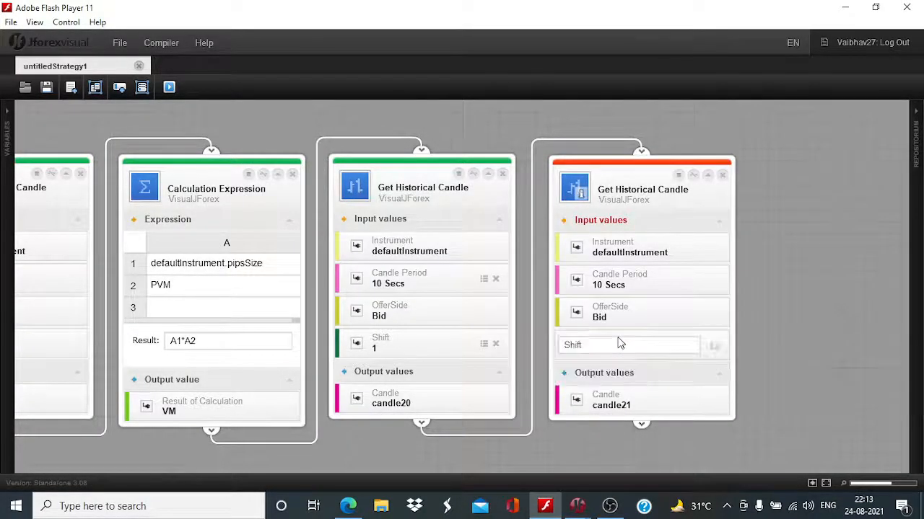
text(2)
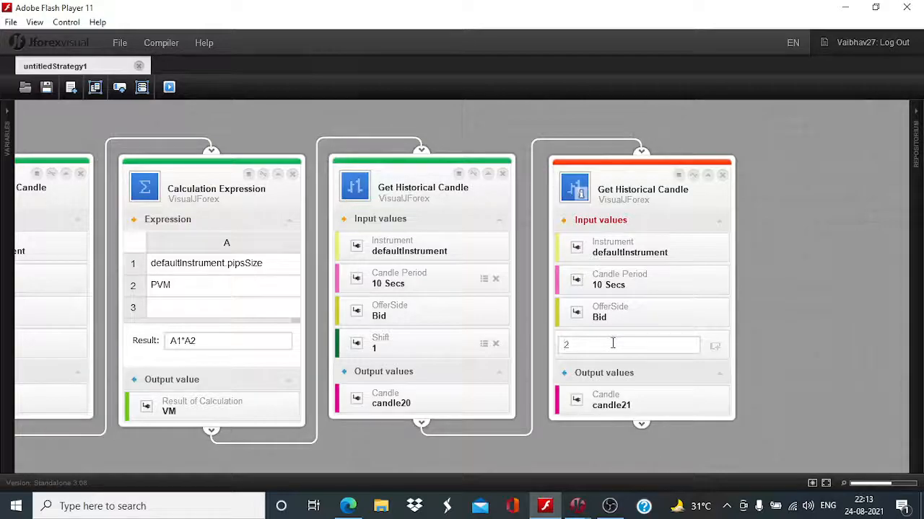